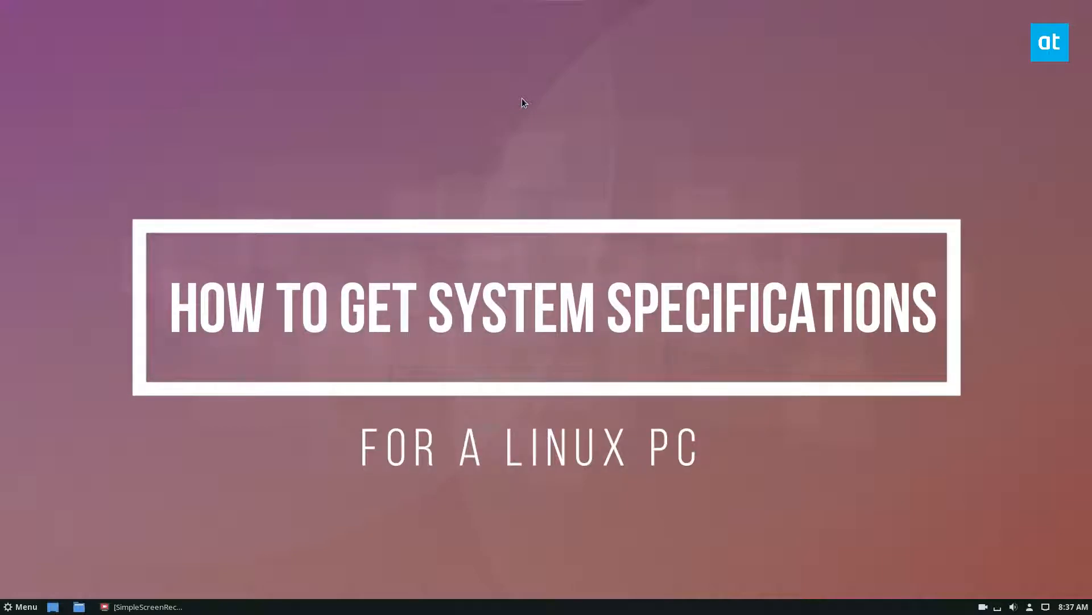
Step: Launch a terminal window from the Cinnamon panel, ready at an empty shell prompt
click(20, 606)
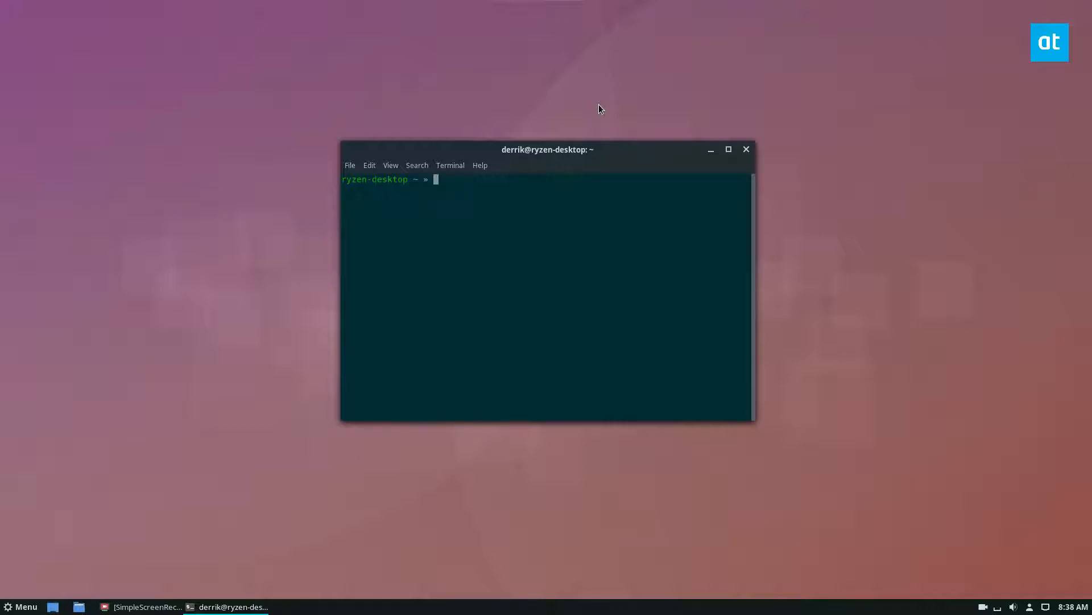
Step: Install neofetch with sudo dnf -y install and run it to show the Fedora system summary
text(sudo dnf)
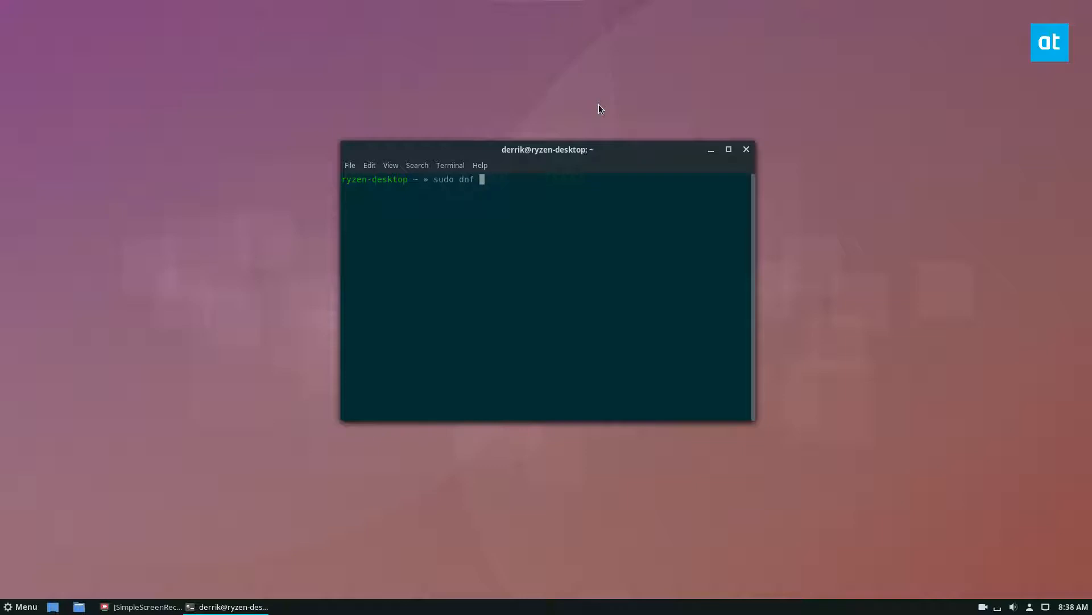
text(-y install neofetch)
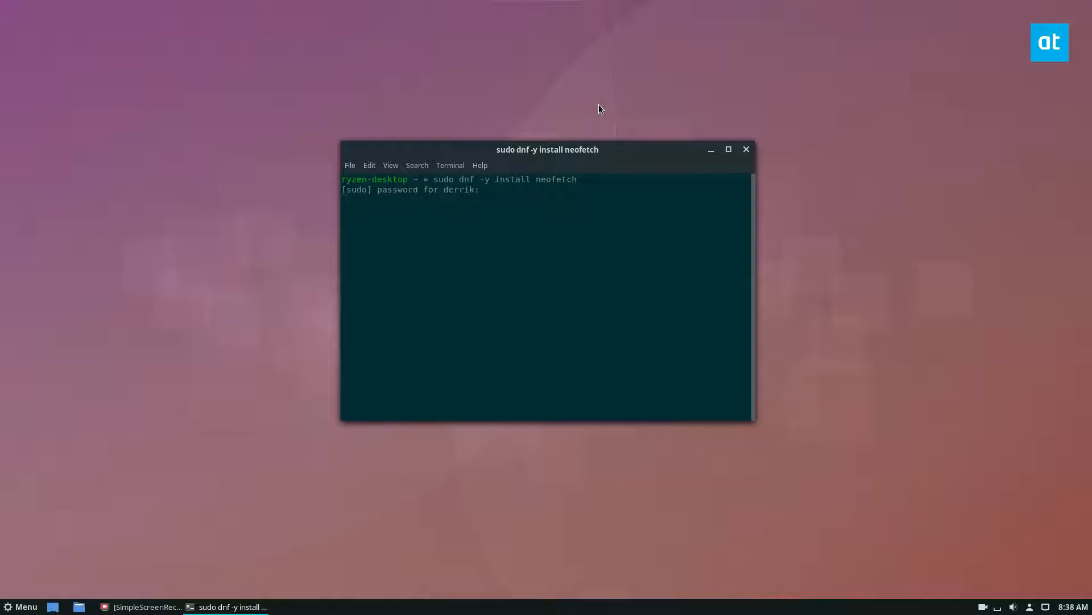
key(Return)
text(neofetch)
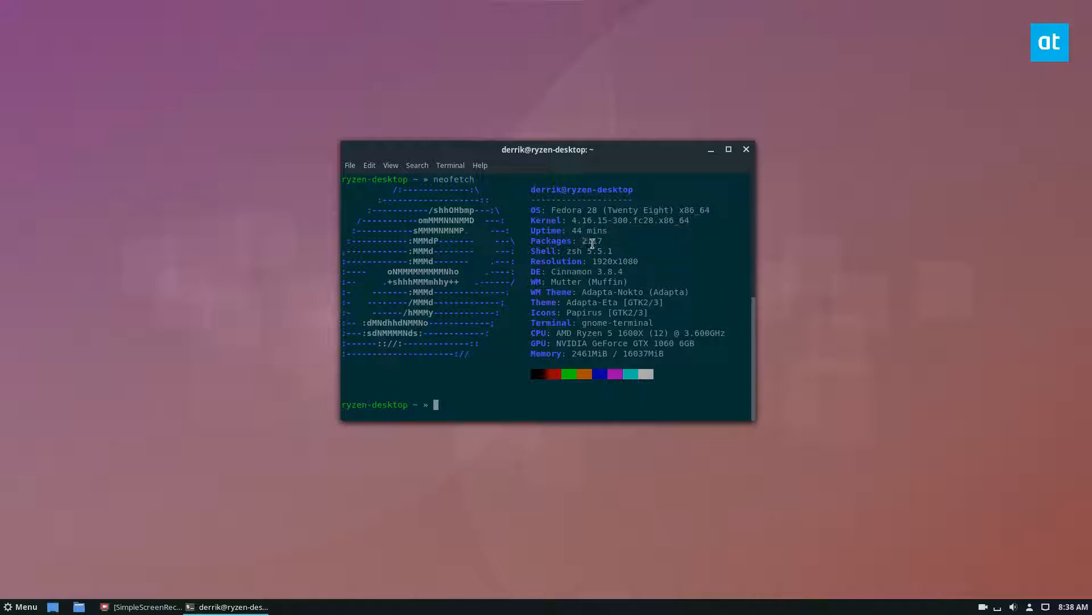
mouse_move(756, 197)
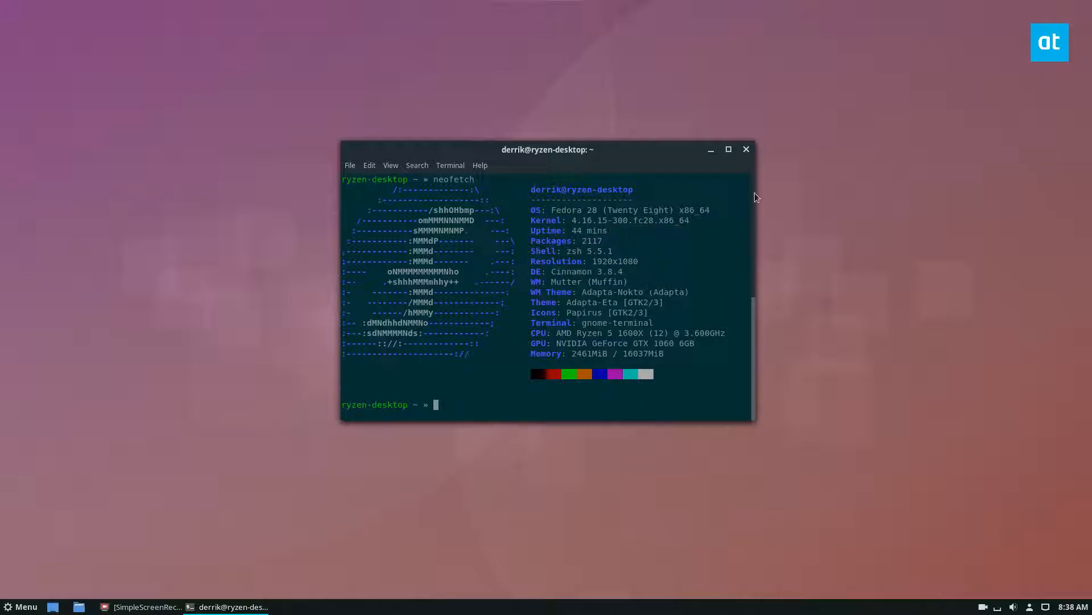
double_click(589, 251)
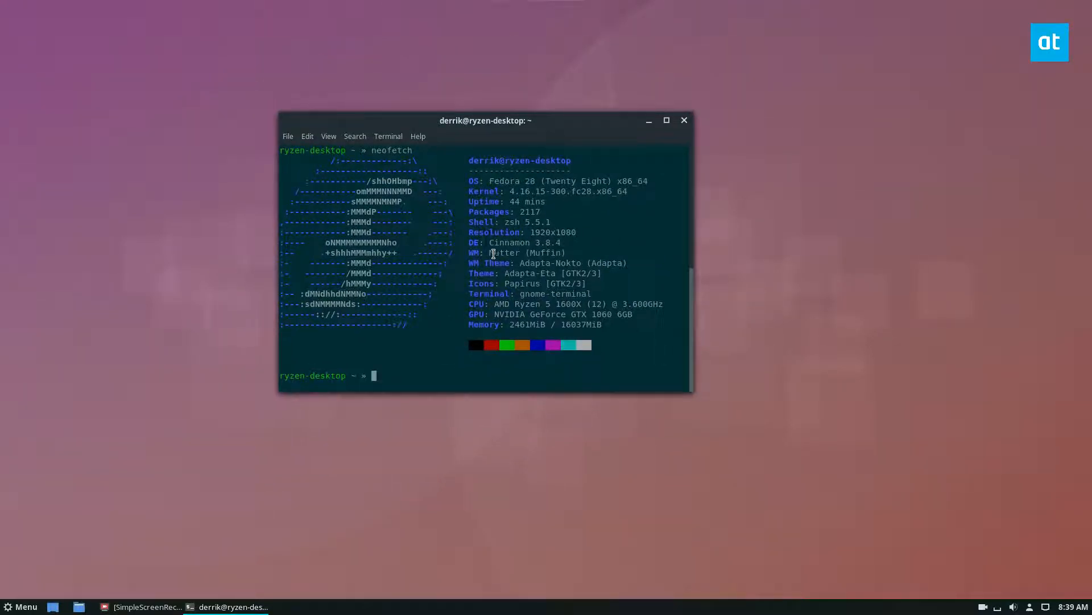
mouse_move(612, 113)
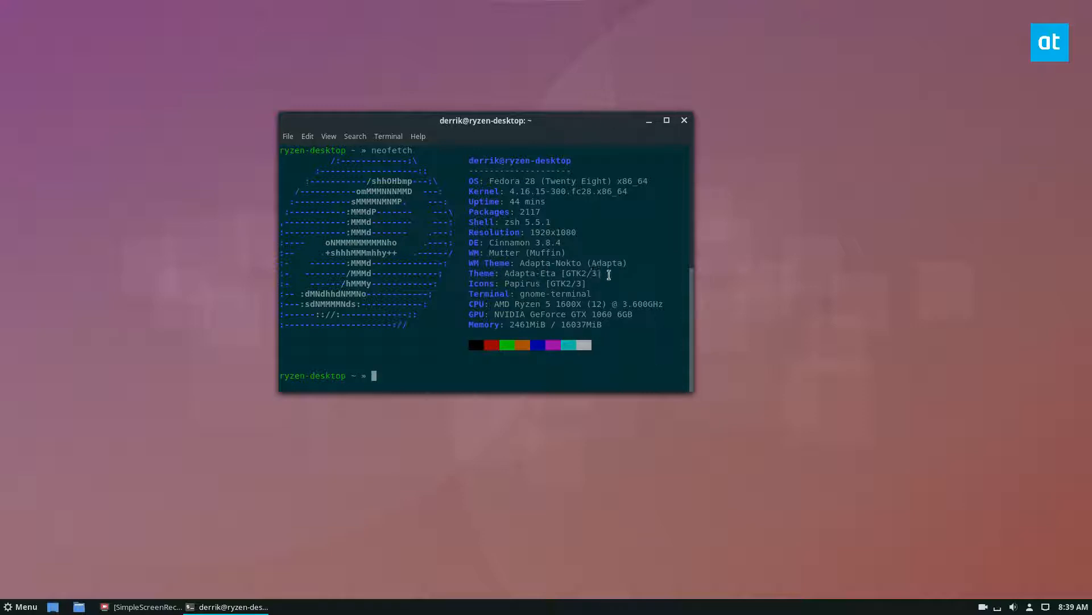
mouse_move(504, 280)
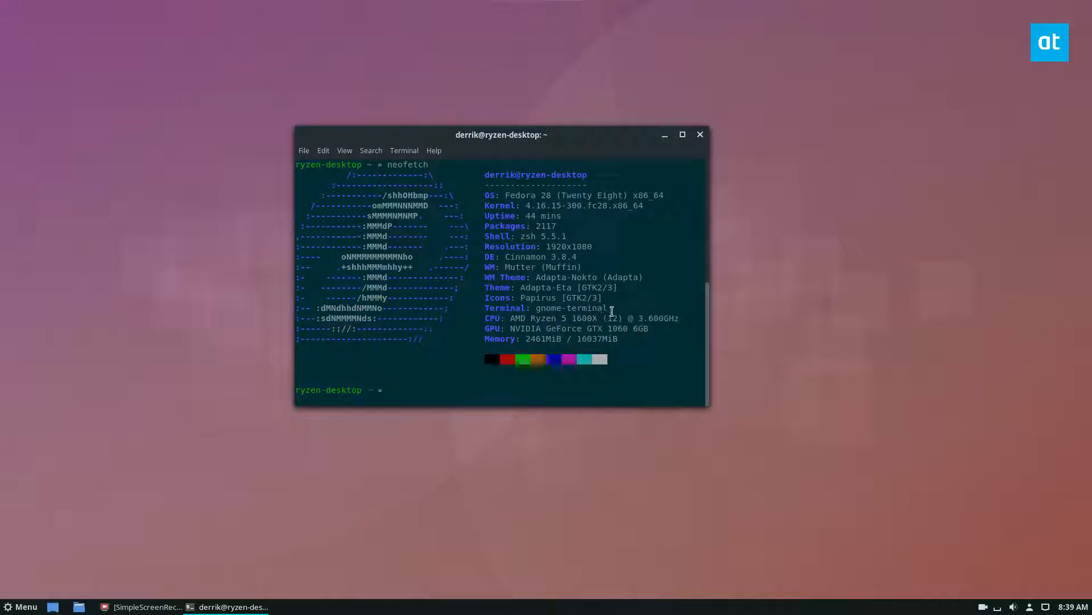
double_click(609, 317)
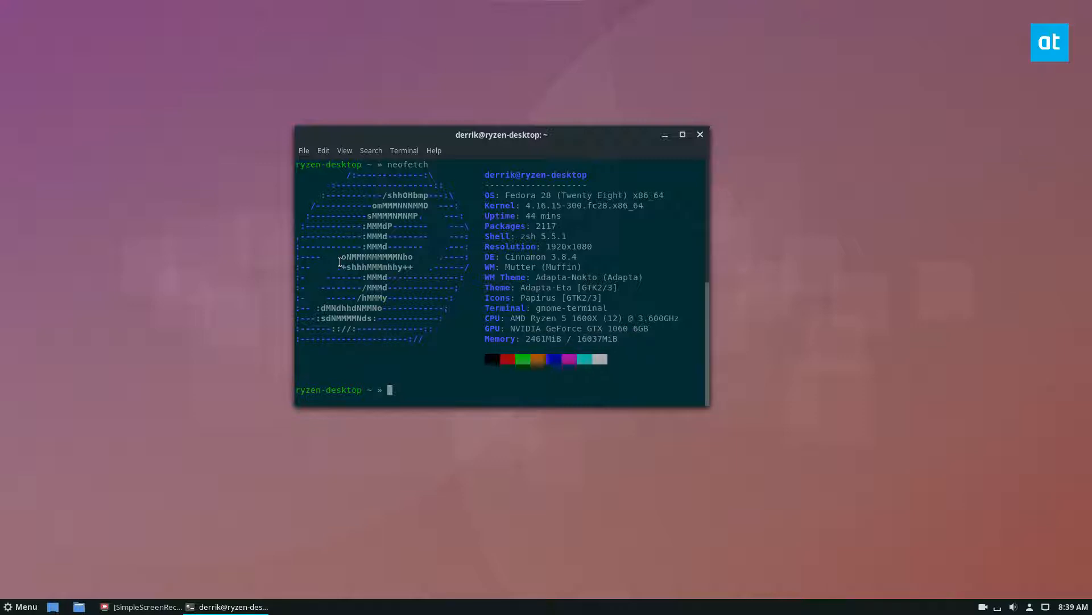
mouse_move(441, 235)
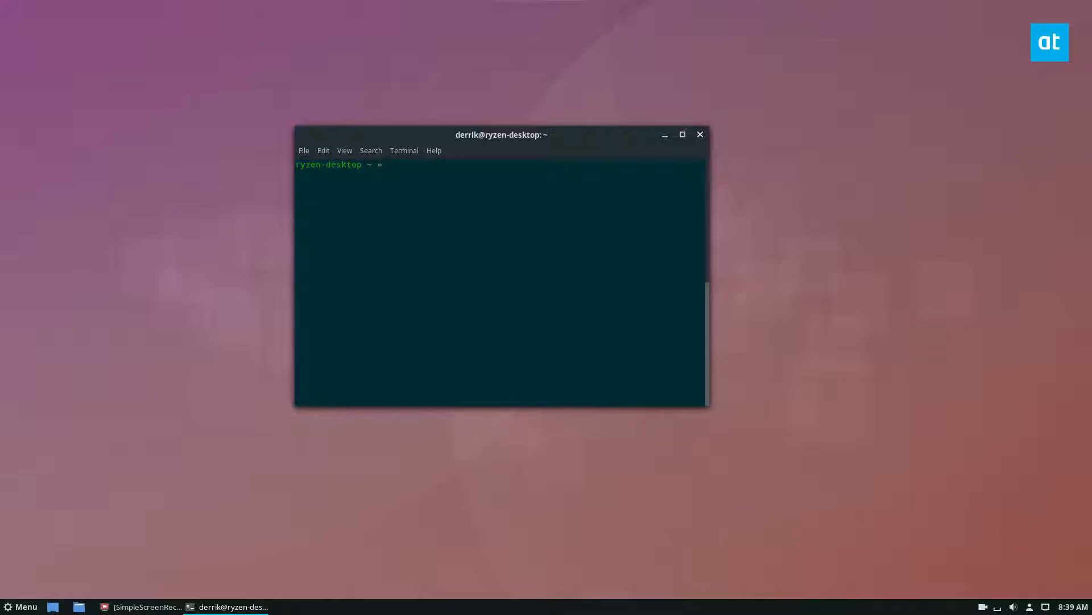
Step: Install screenfetch with sudo dnf install -y and run it to show the Fedora system summary
text(su)
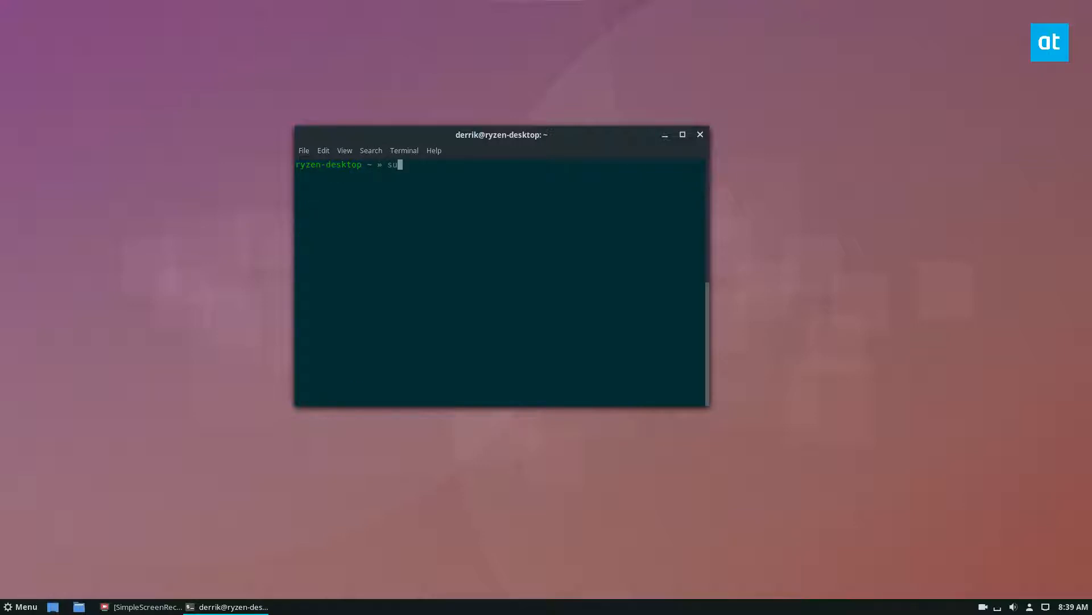
text(do dnf install)
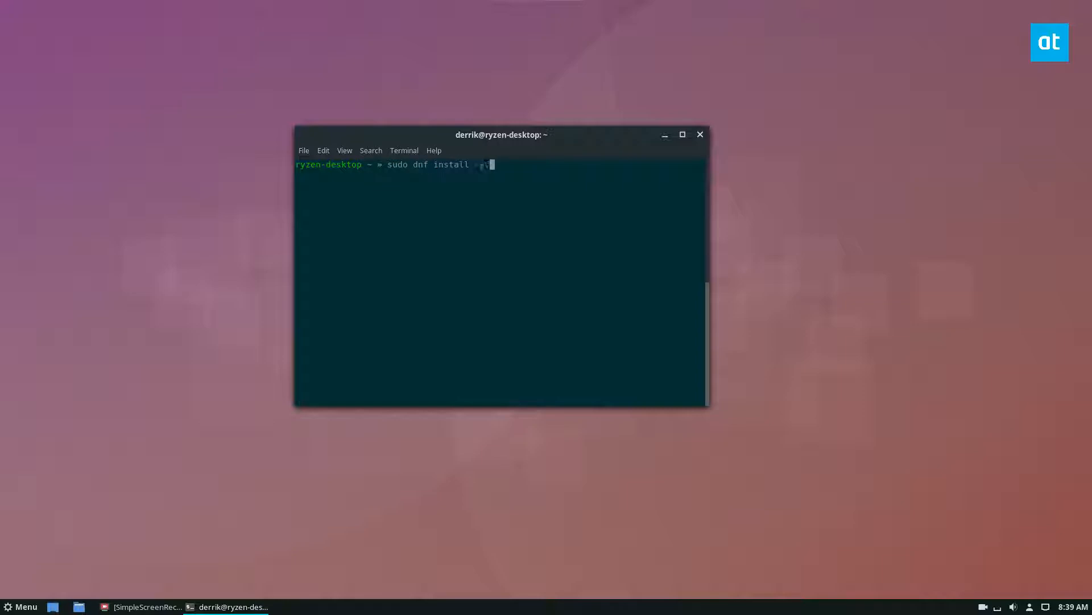
text(-y screenfetch)
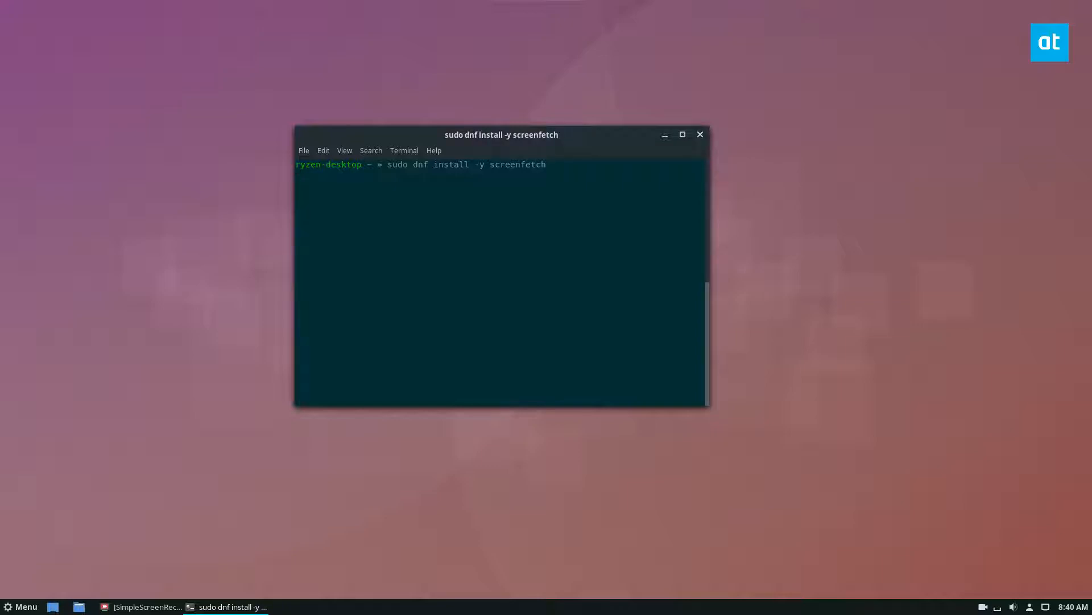
key(Return)
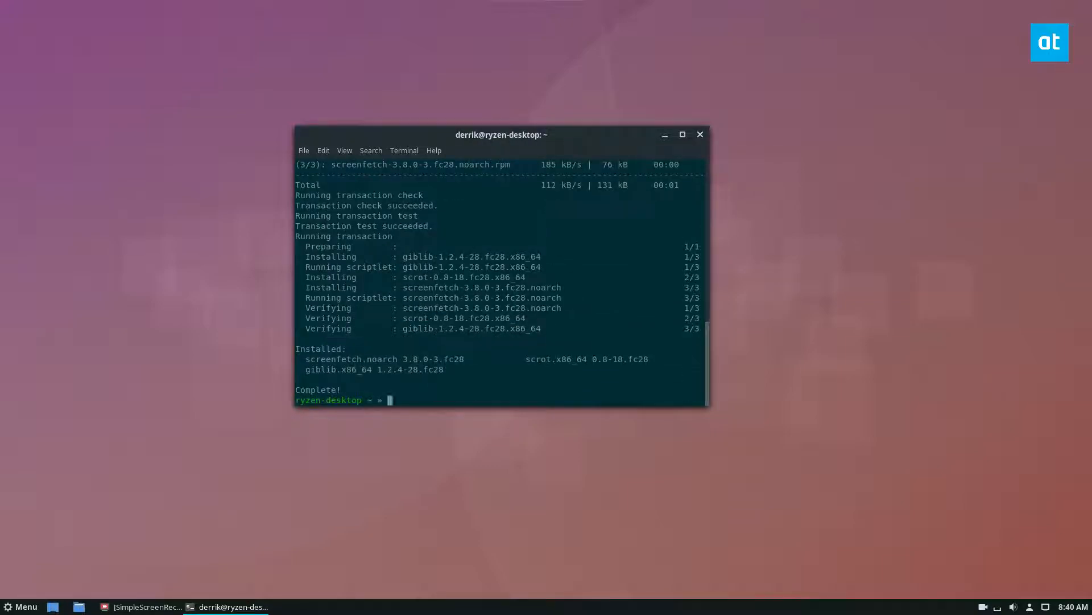
text(scrsen)
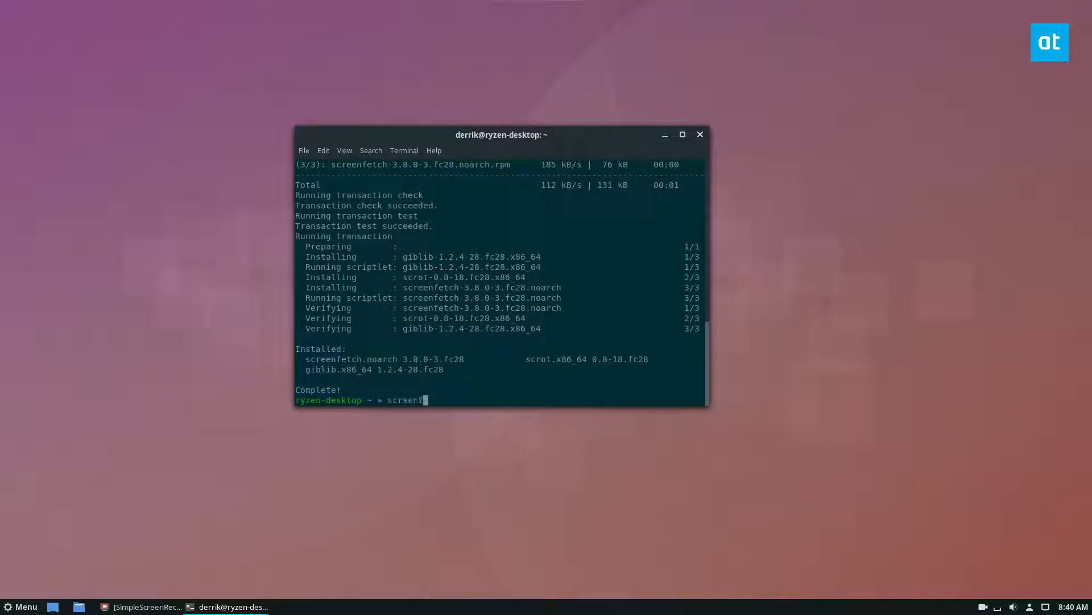
key(Return)
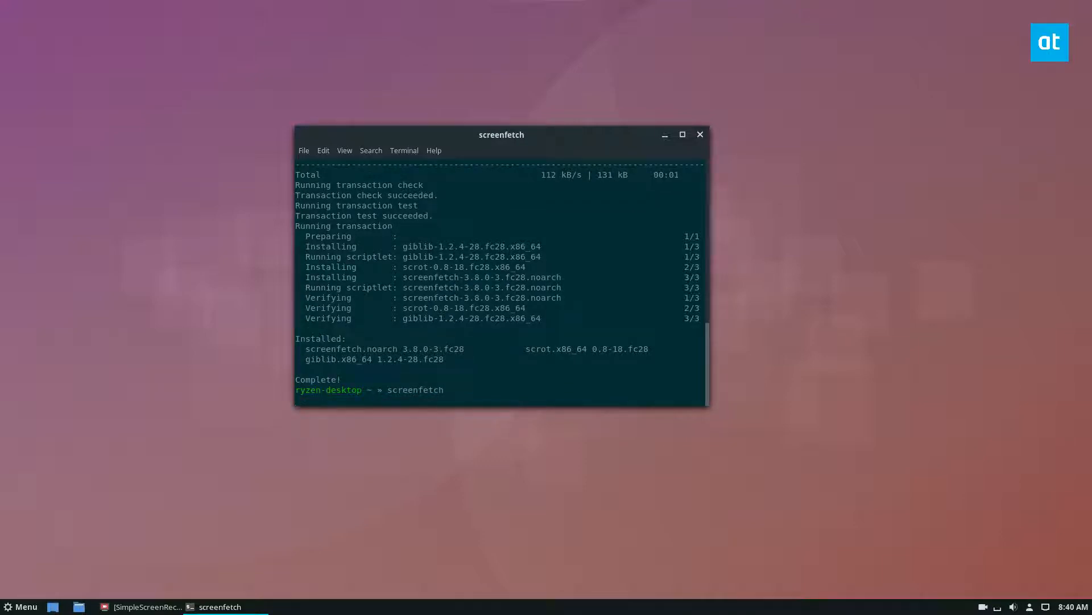
key(Return)
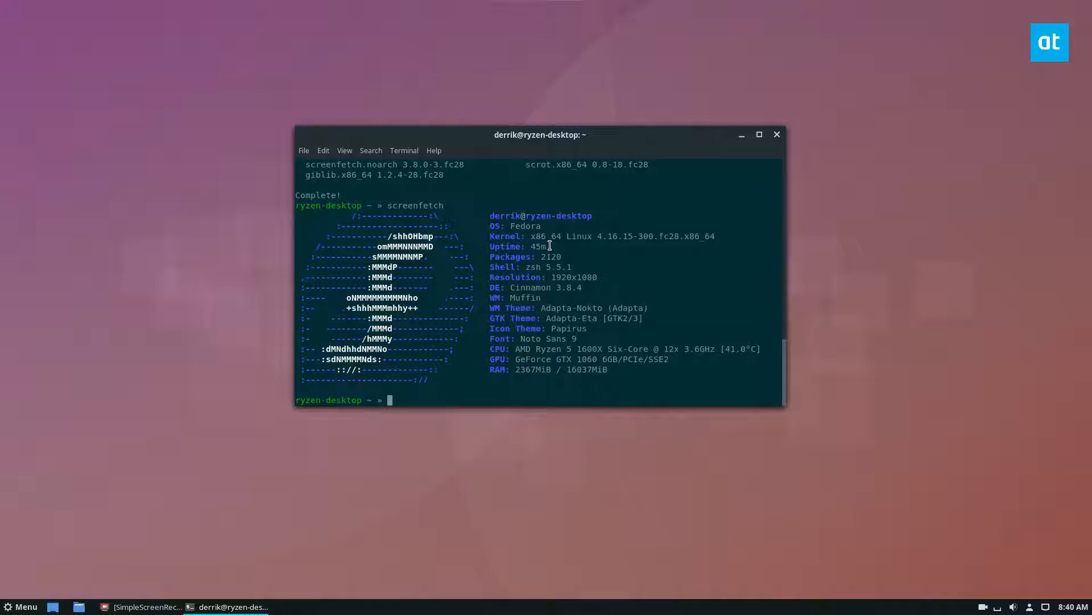
double_click(526, 225)
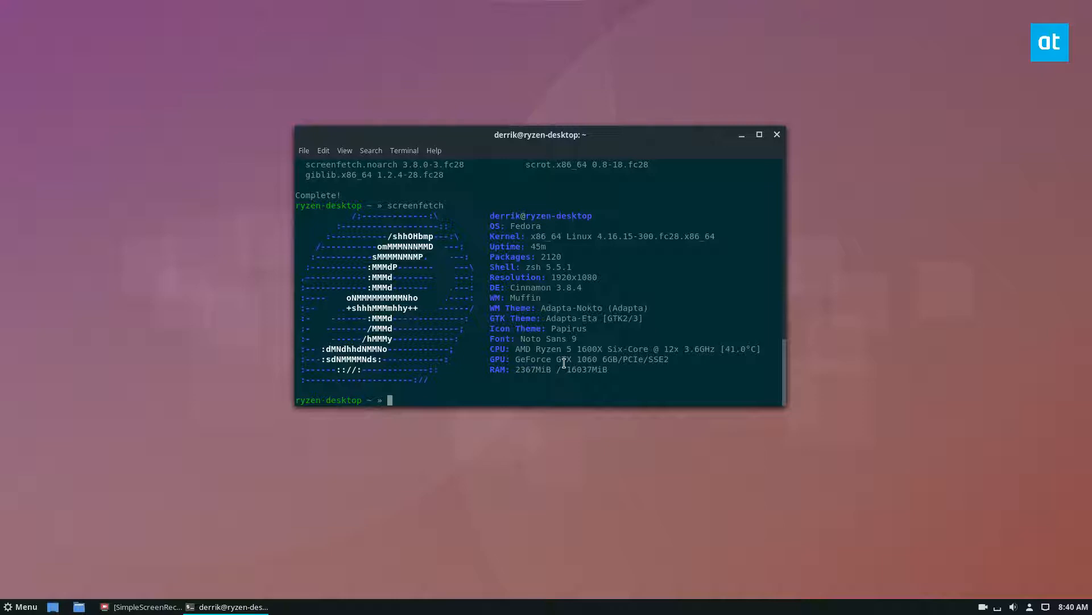
Step: Remove screenfetch again with sudo dnf remove -y
text(sudo d)
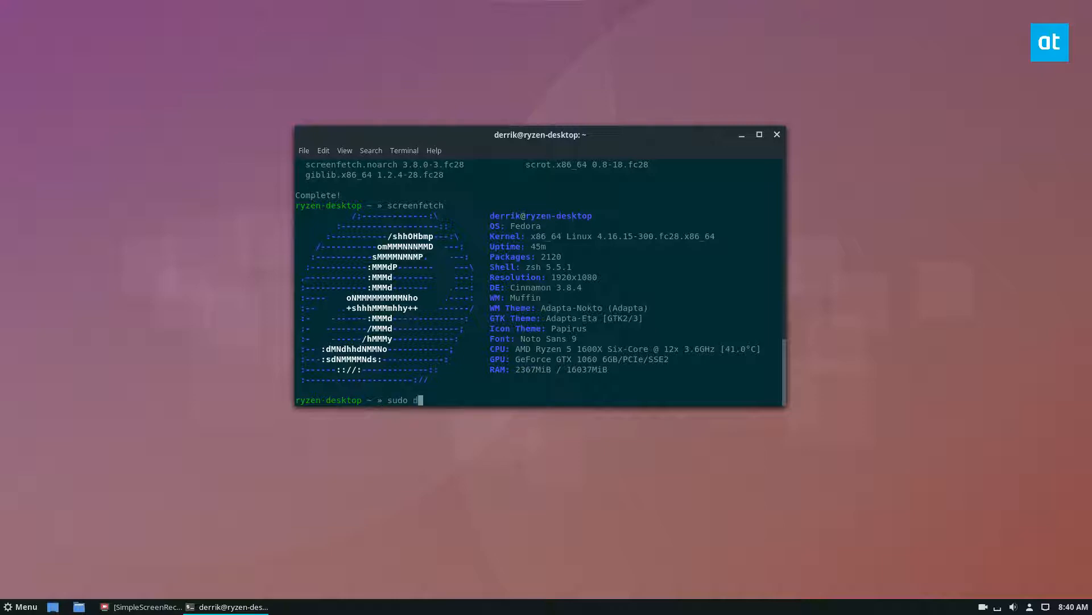
text(nf remove -y screenfetch)
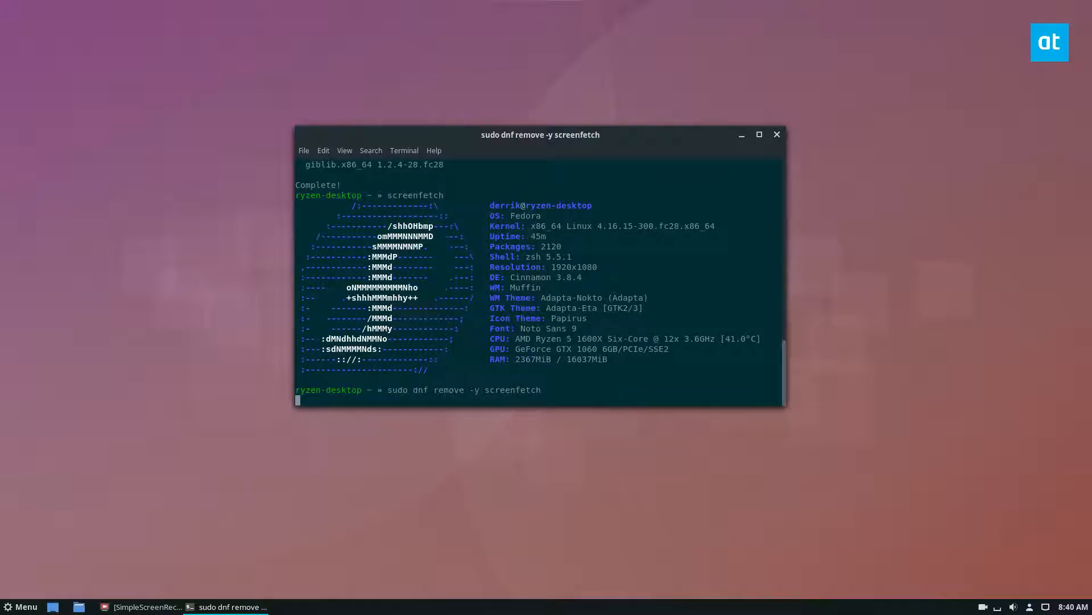
key(Return)
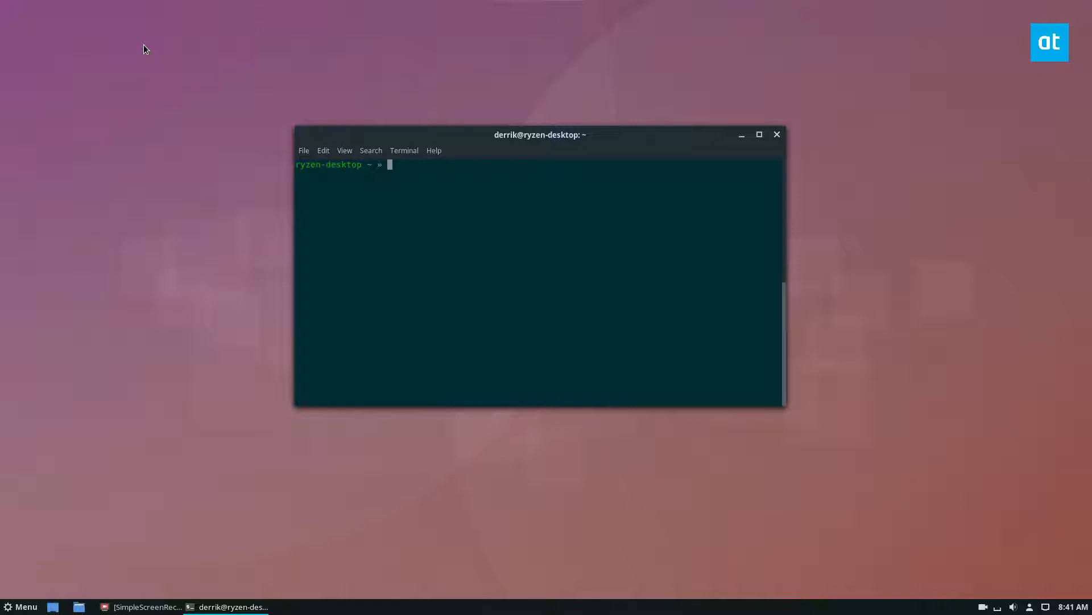
Step: Run lscpu and look through the full processor details output
key(Return)
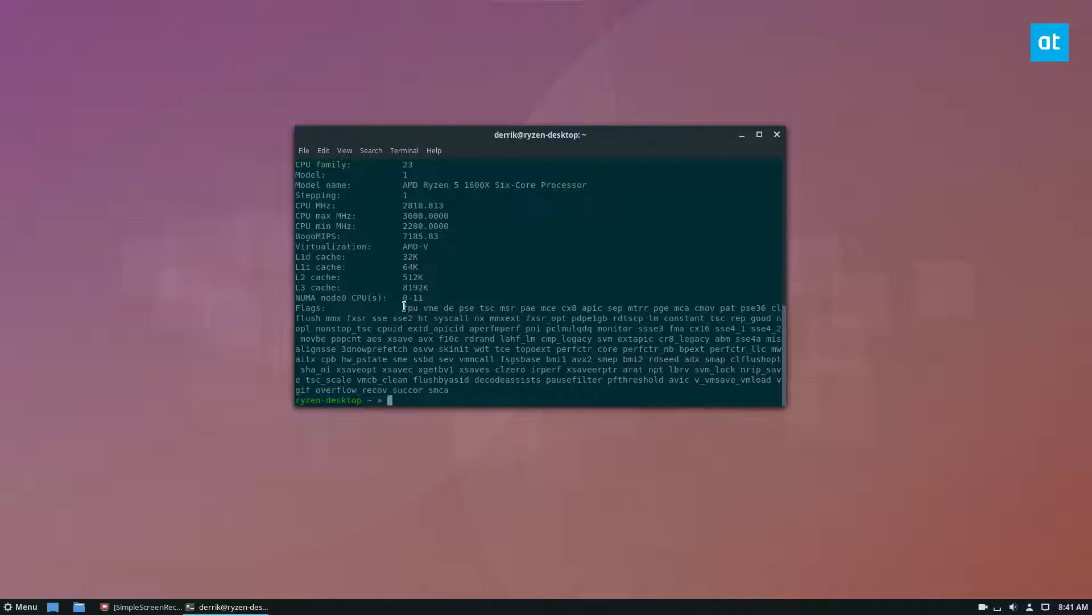
mouse_move(486, 430)
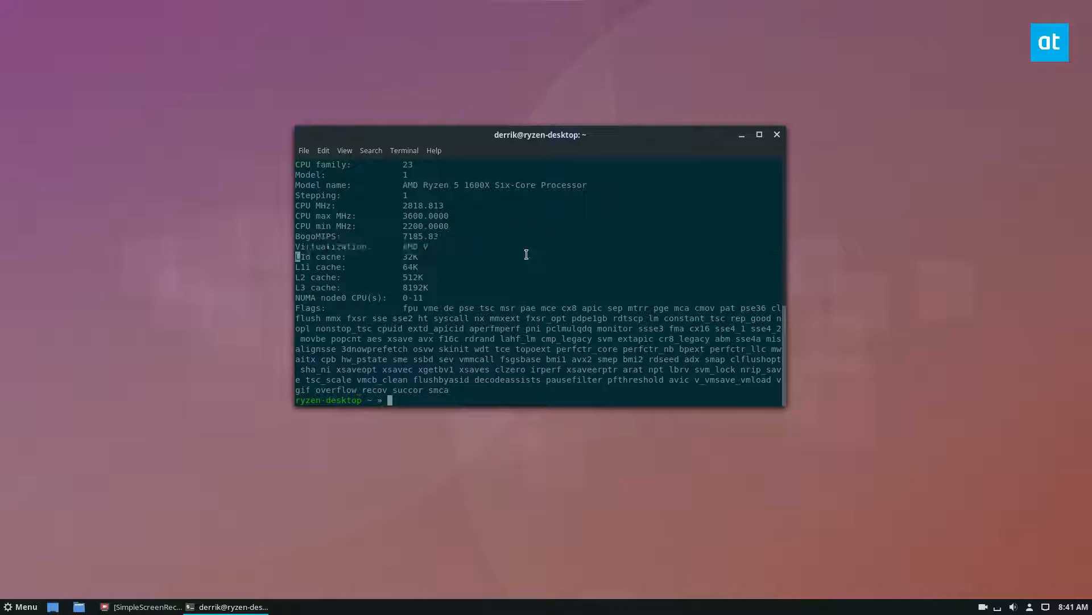
mouse_move(437, 248)
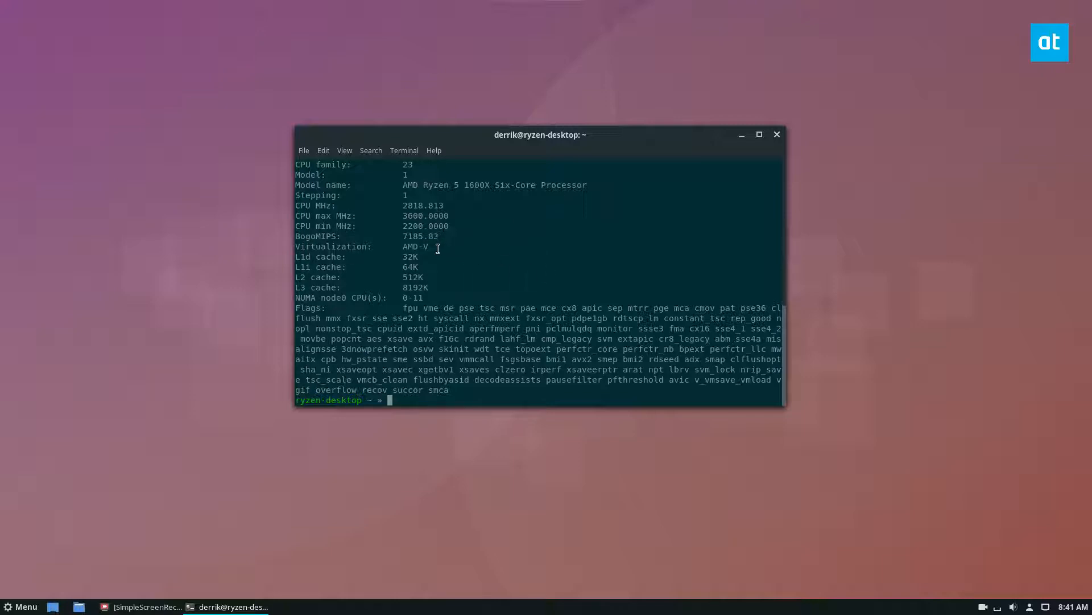
mouse_move(455, 268)
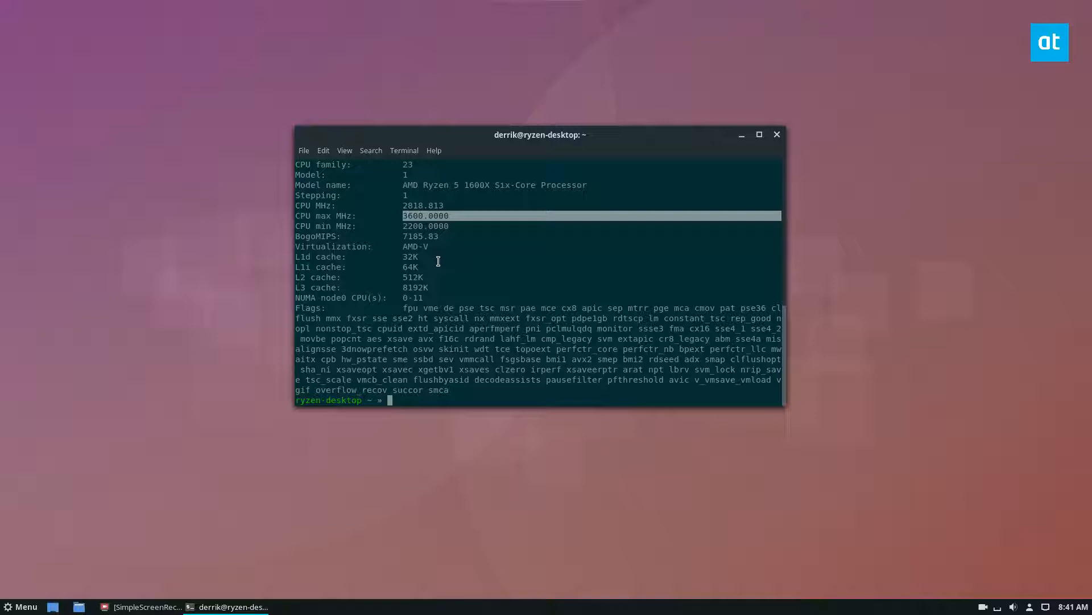
mouse_move(473, 213)
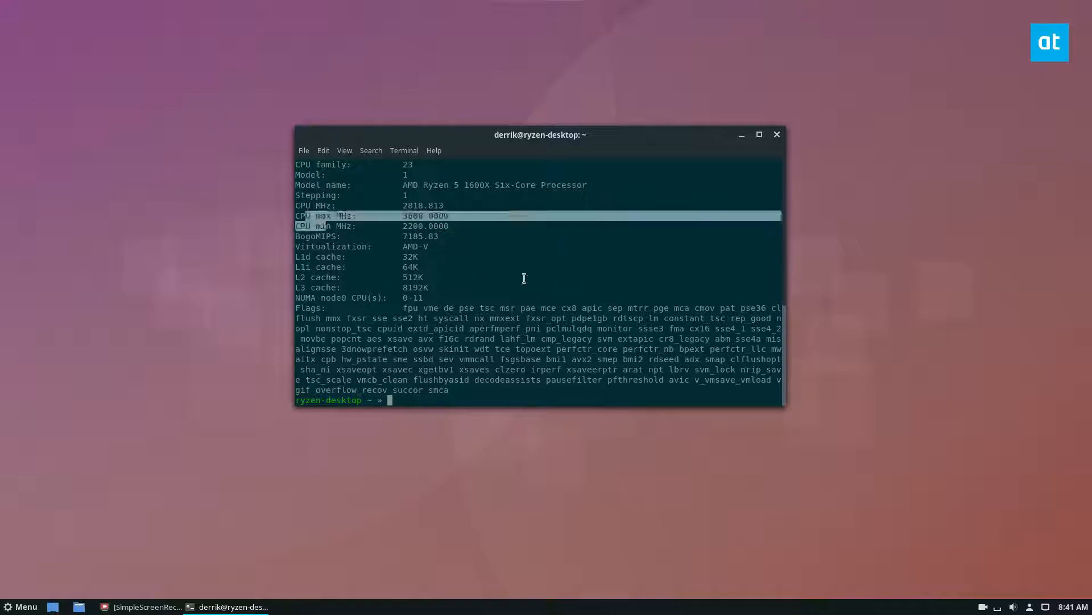
scroll(up, 3)
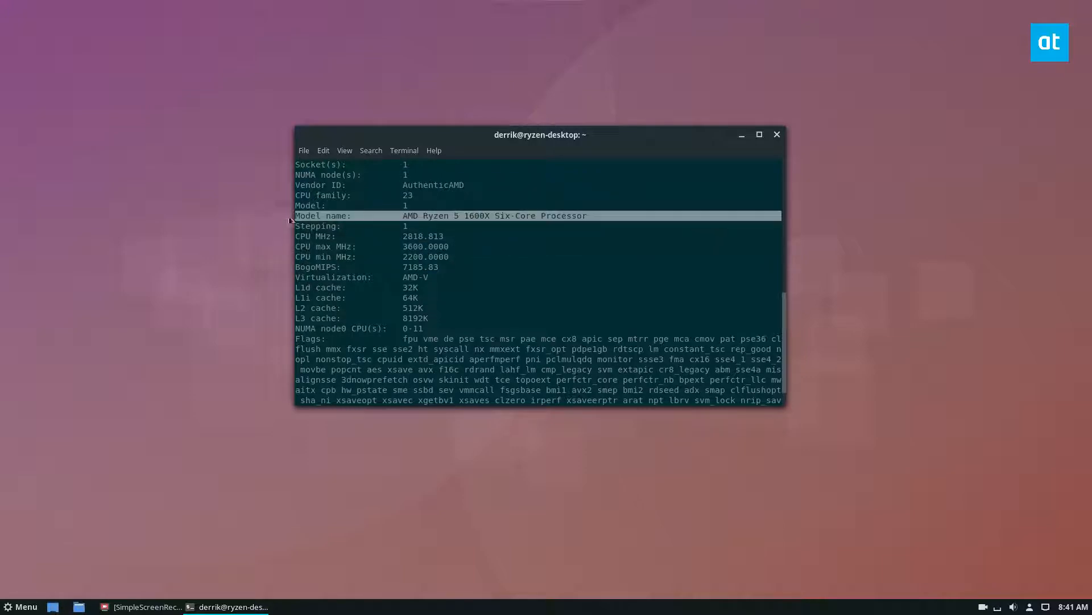
mouse_move(628, 271)
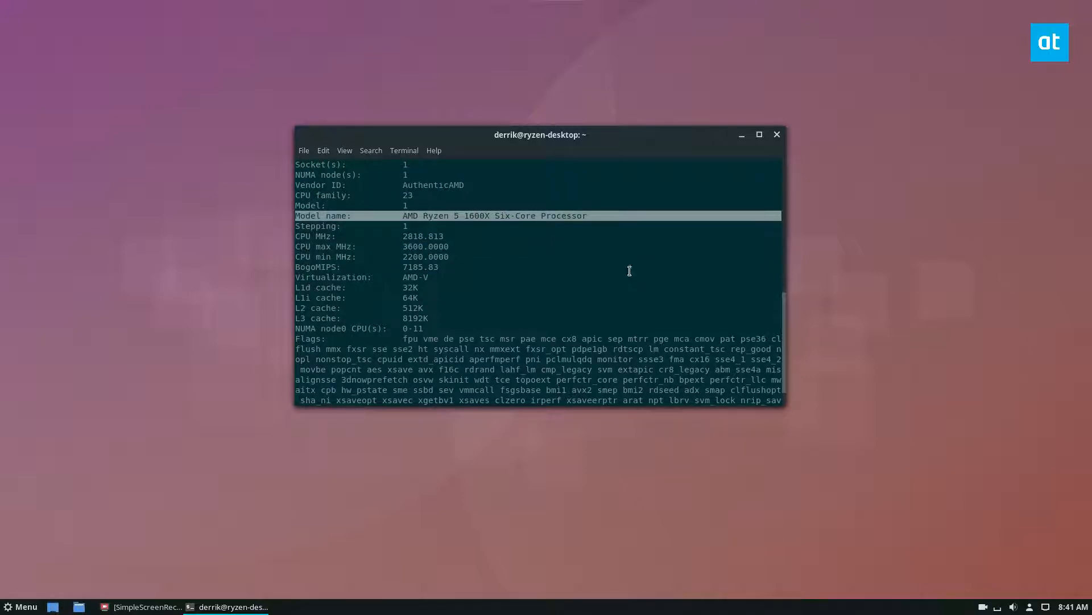
scroll(up, 3)
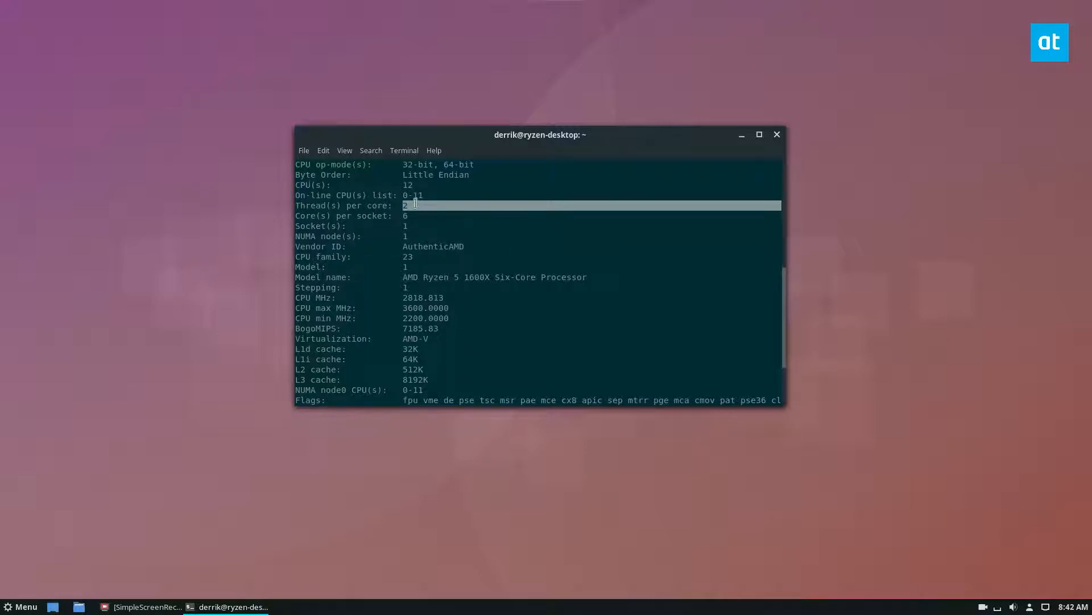
scroll(up, 3)
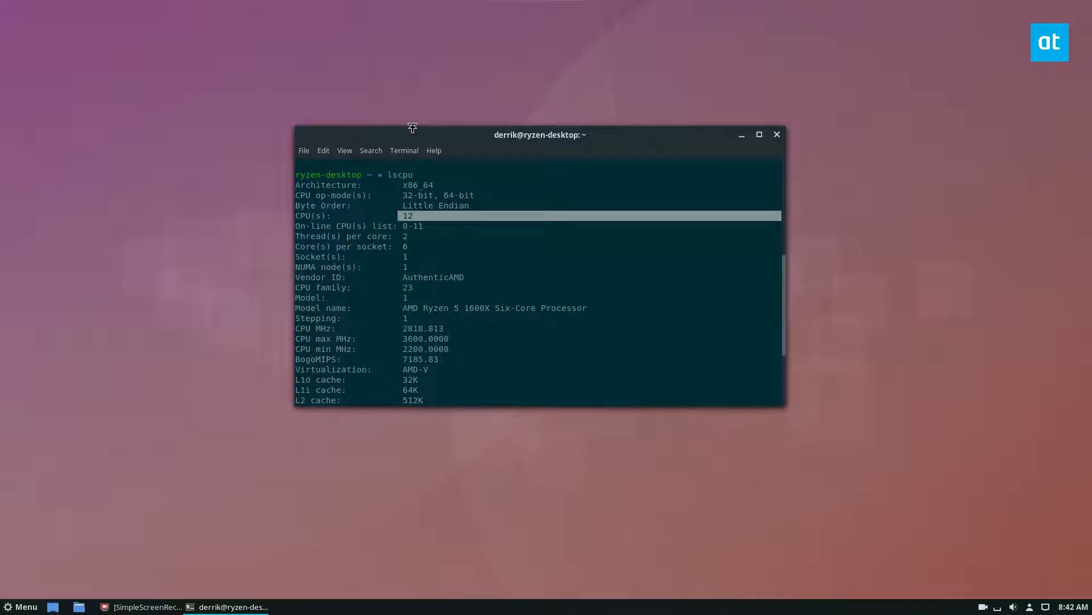
mouse_move(481, 176)
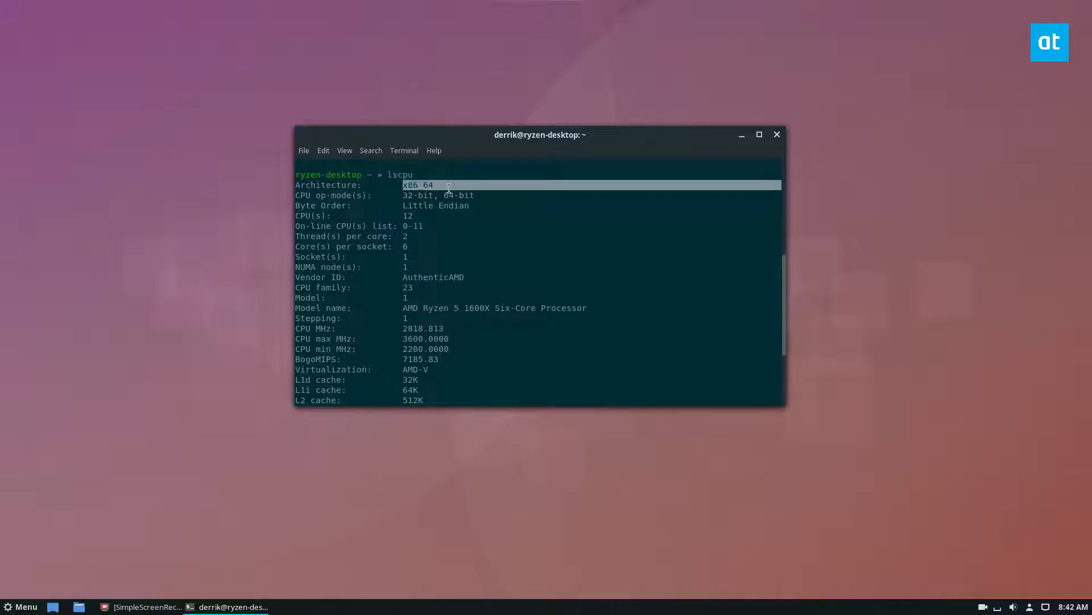
scroll(down, 3)
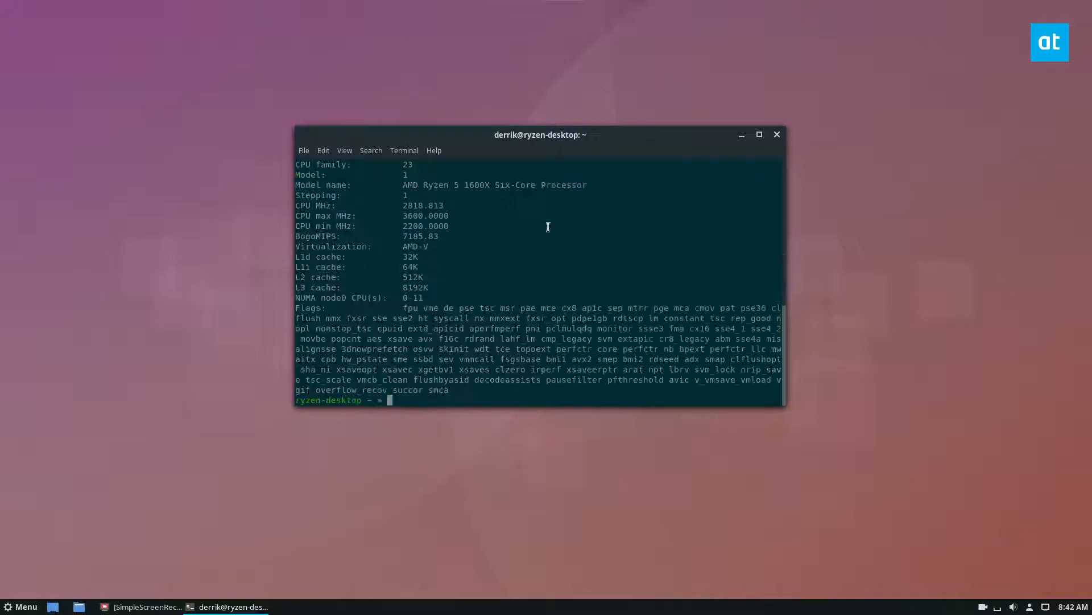
mouse_move(418, 342)
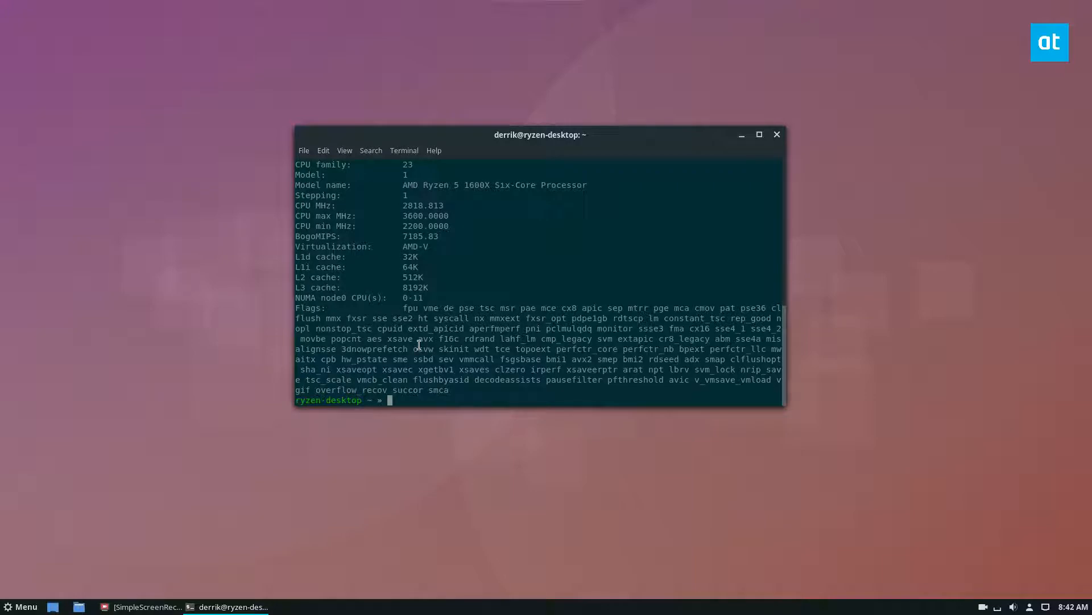
mouse_move(694, 148)
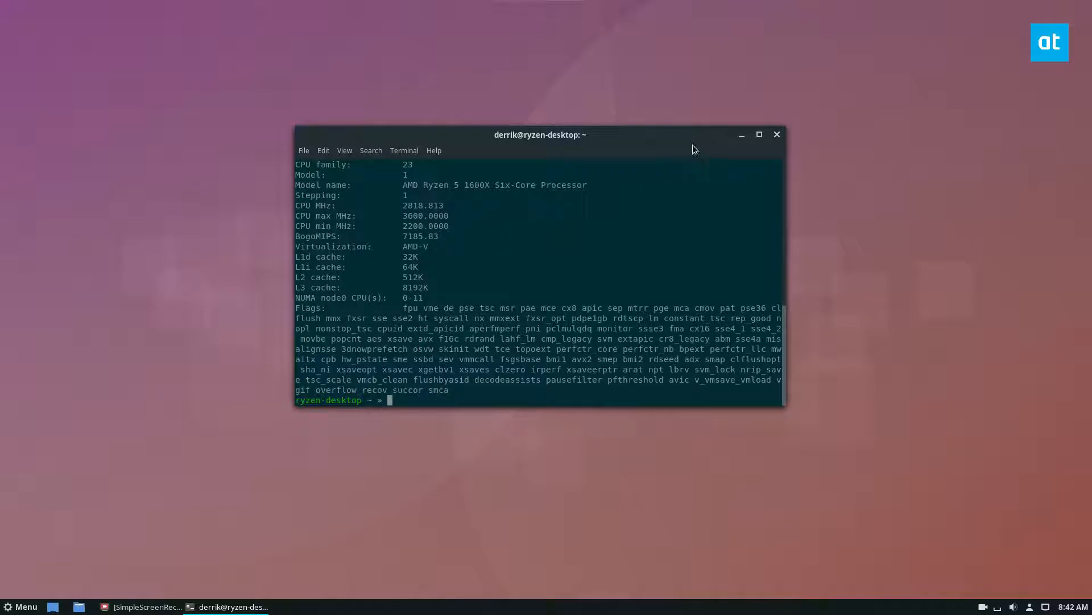
mouse_move(816, 134)
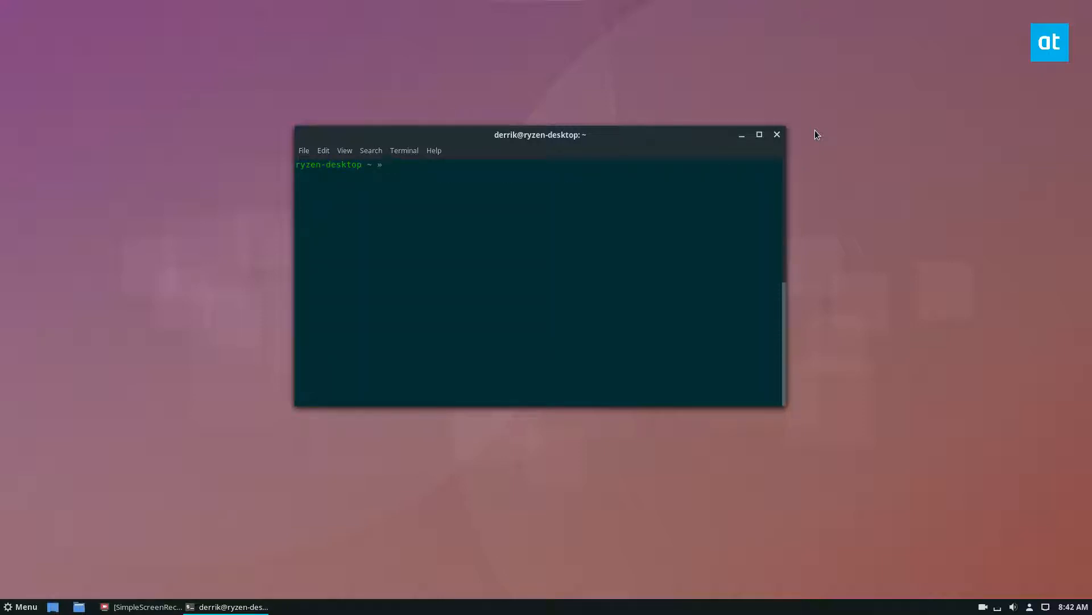
Step: Filter lscpu with grep Model to show only the AMD Ryzen 5 1600X lines
text(lscpu |)
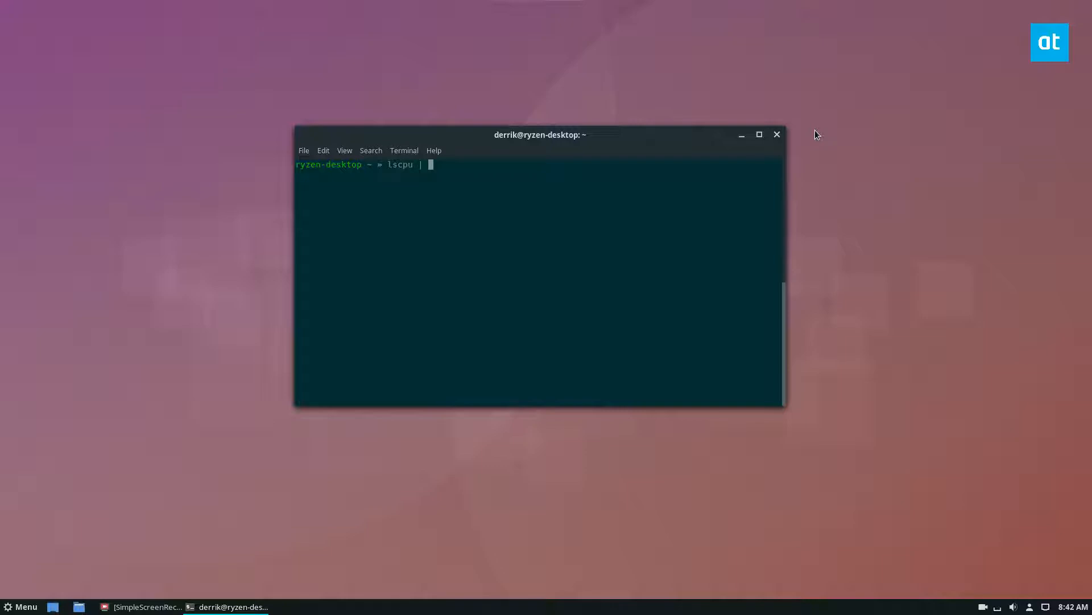
text(grep)
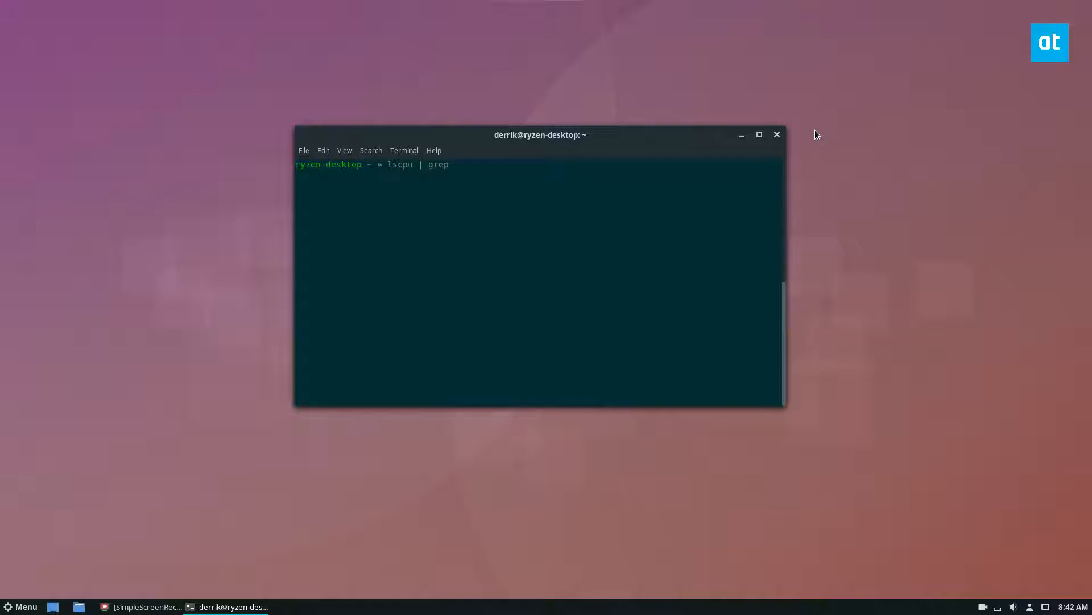
text(Model)
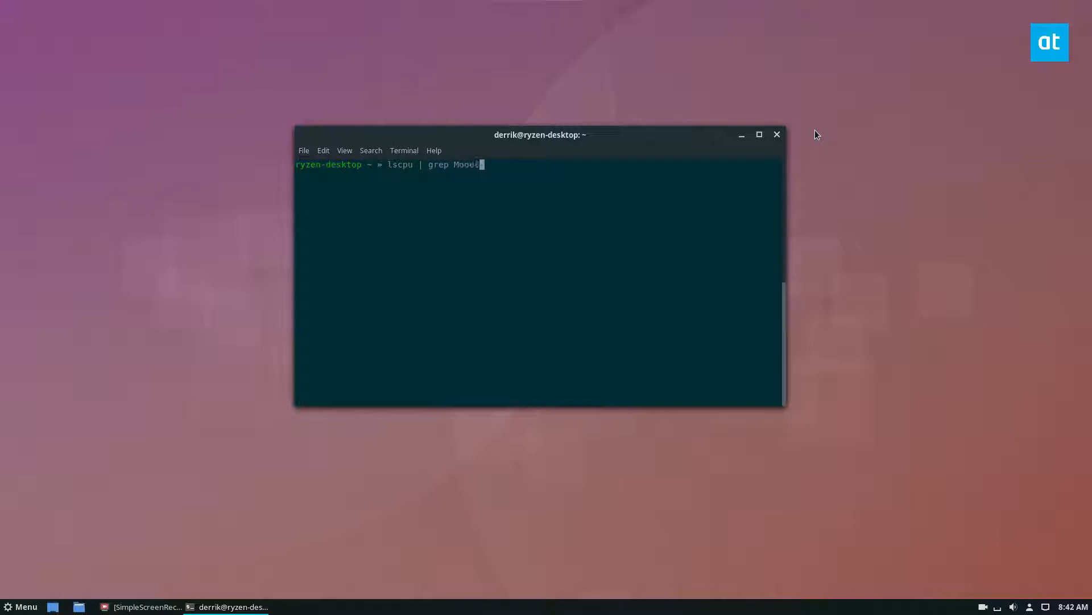
key(Return)
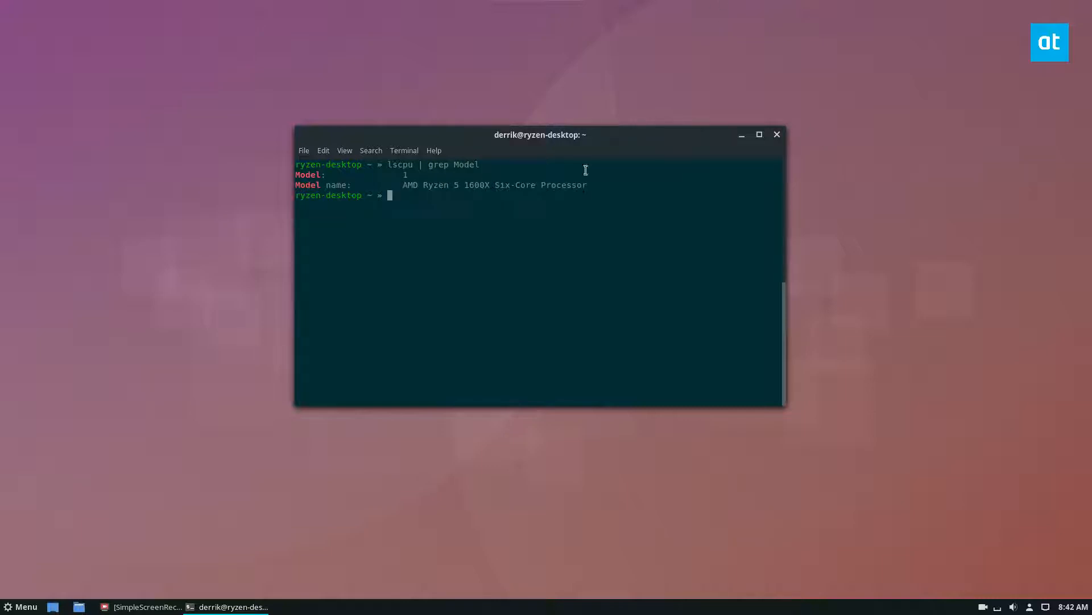
mouse_move(600, 240)
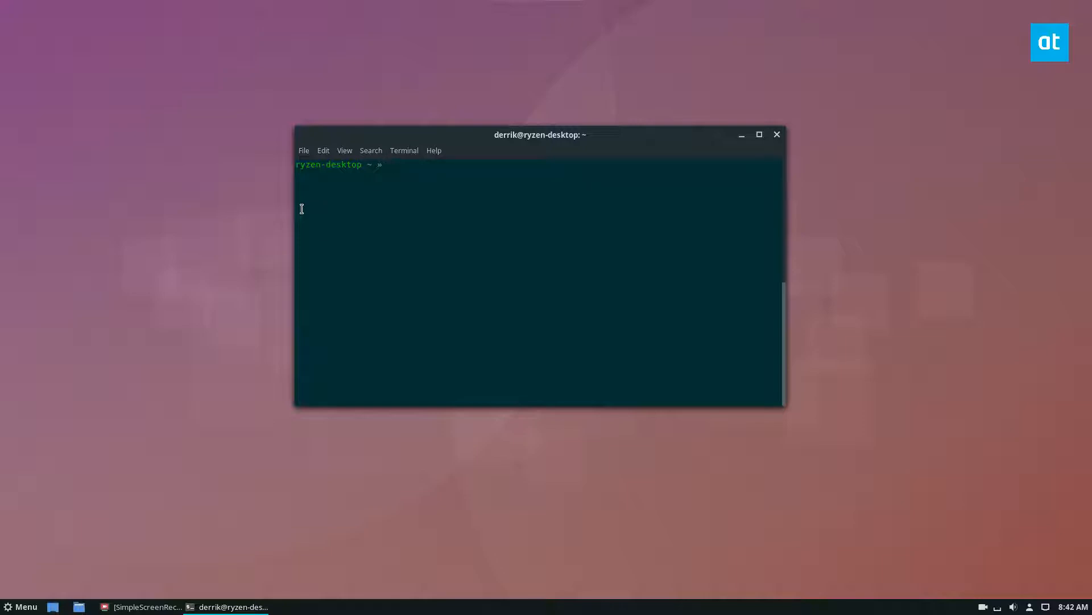
Step: Run lsusb to list the attached USB devices, Logitech and C-Media hardware included
text(lsuu)
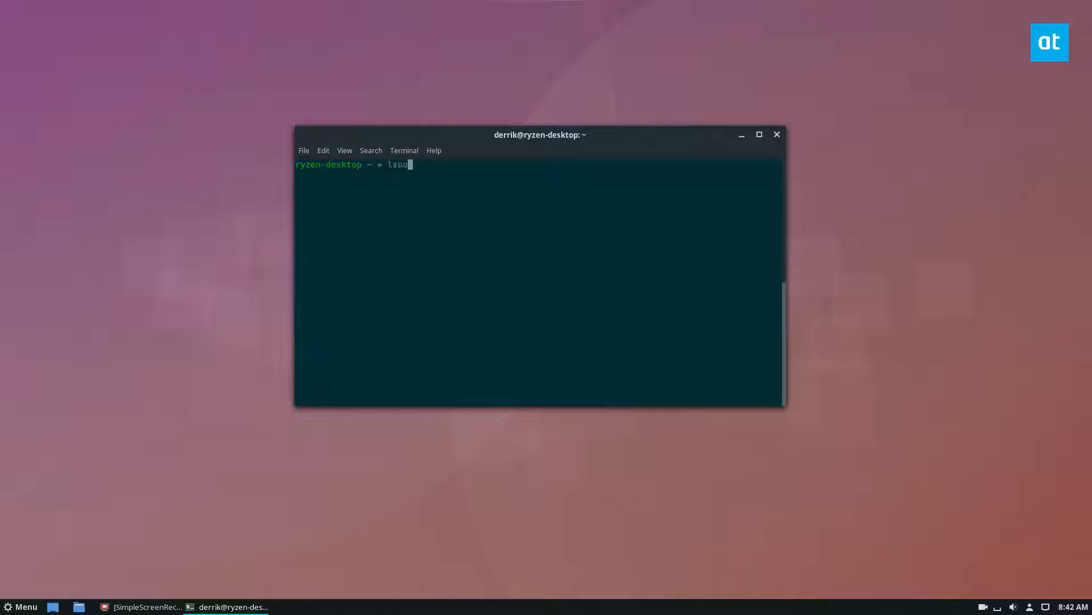
key(Return)
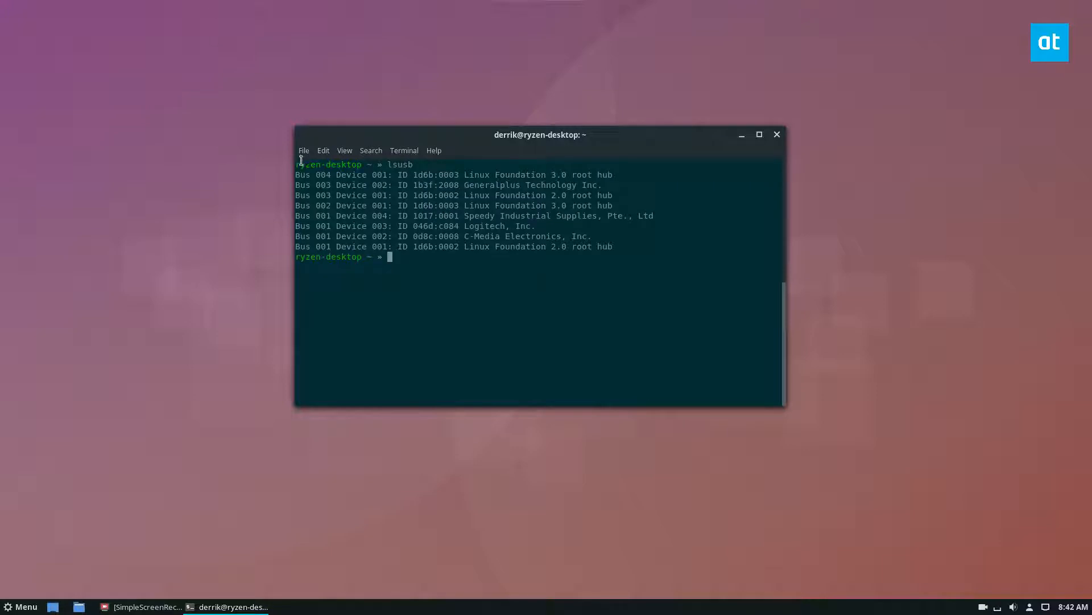
mouse_move(342, 240)
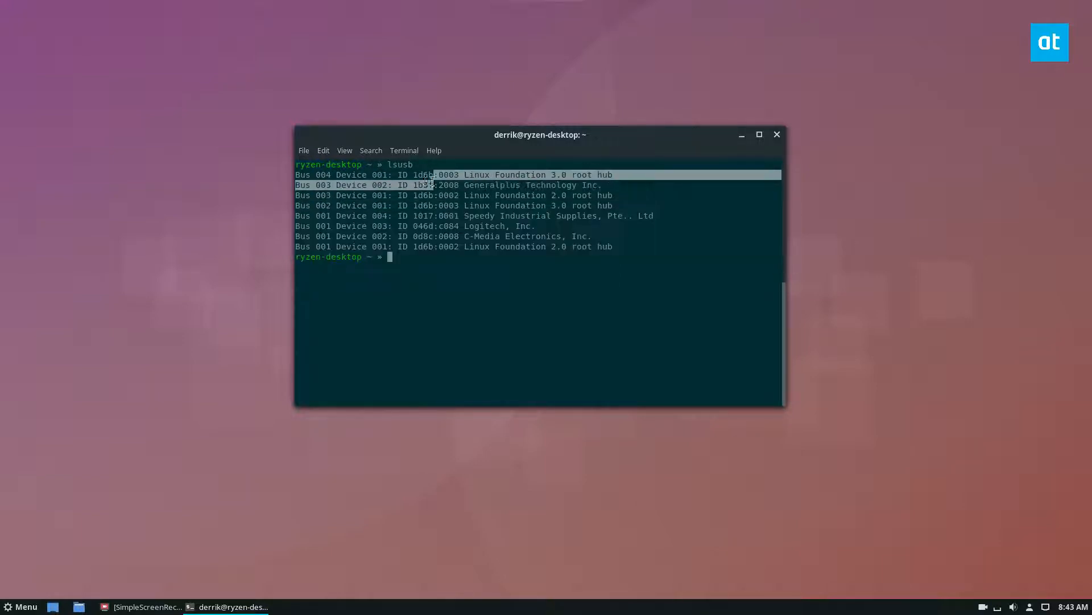
click(392, 265)
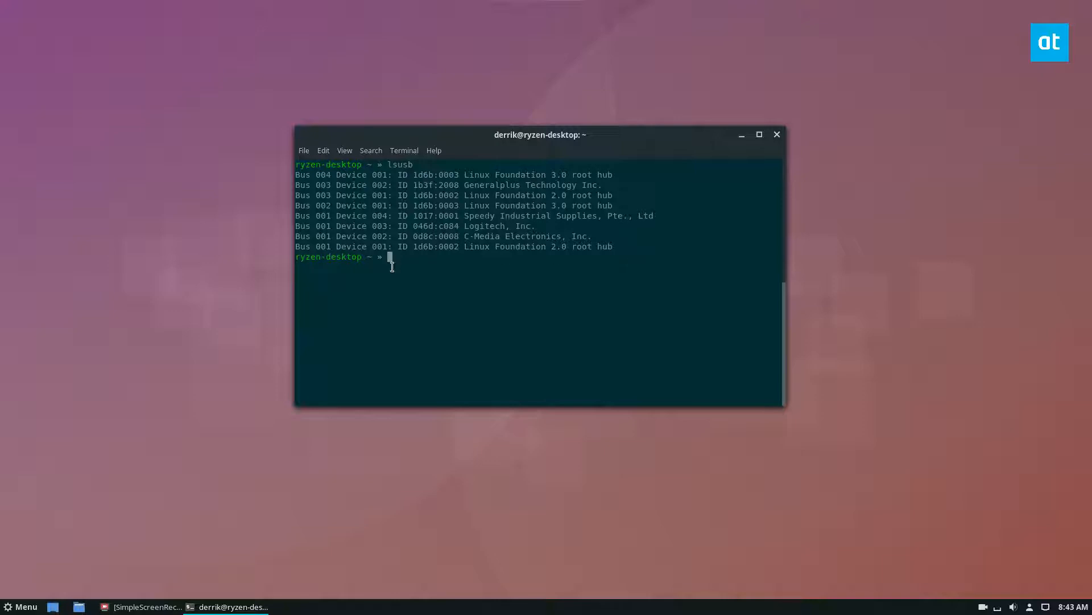
mouse_move(597, 231)
text(clear)
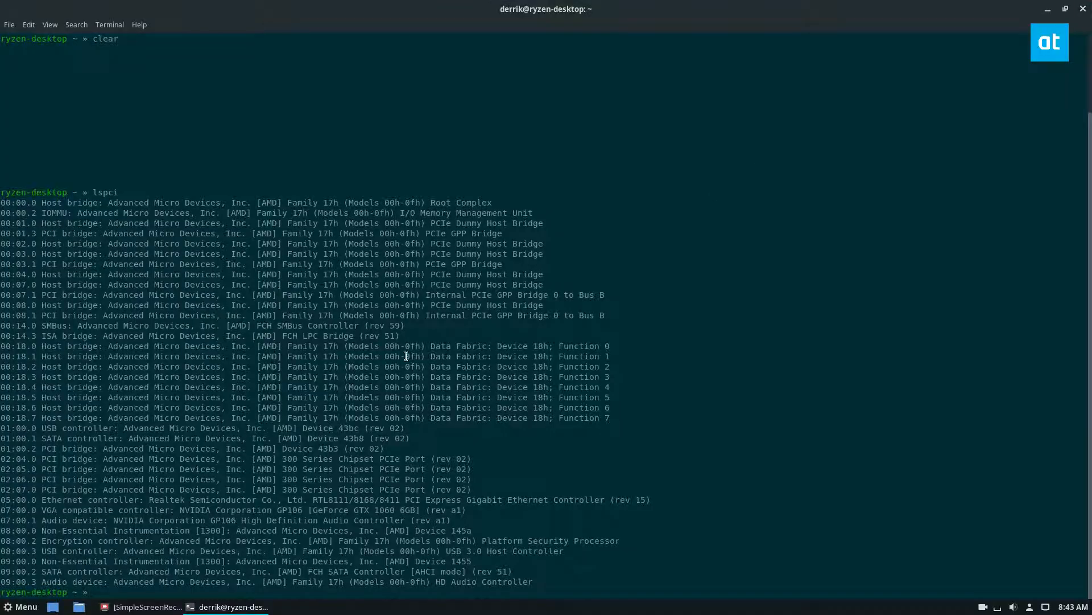
mouse_move(607, 234)
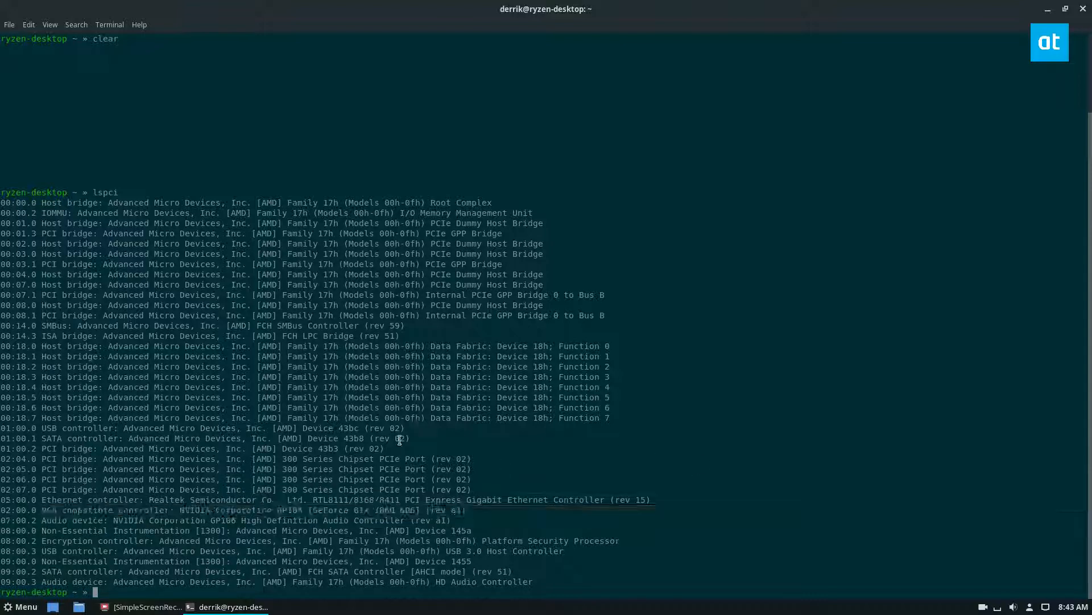
mouse_move(590, 342)
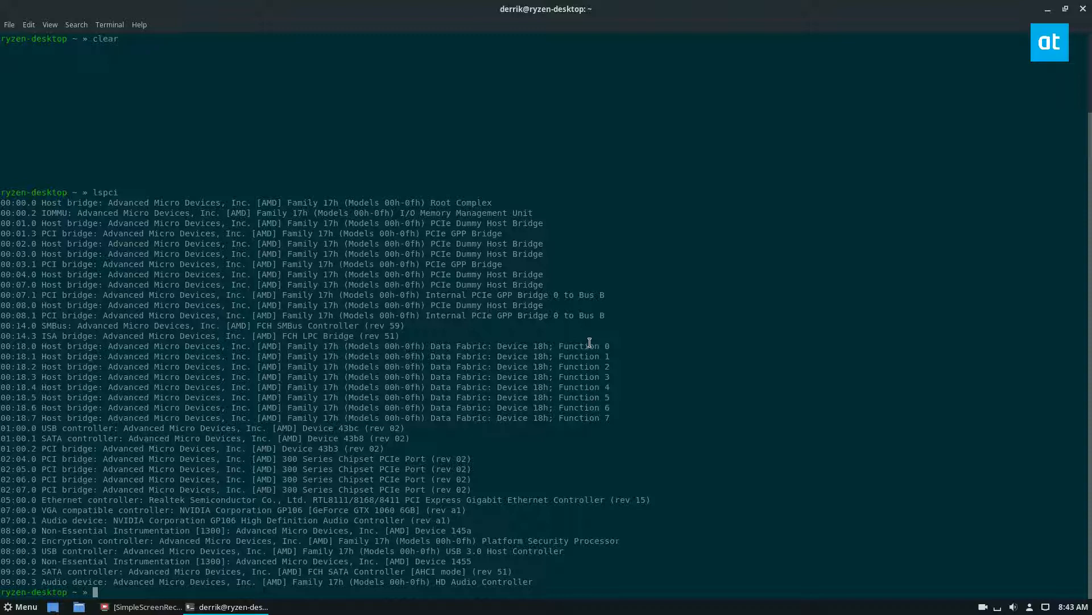
Step: Show the lspci listing and filter it with grep to the NVIDIA entries
text(lspci |)
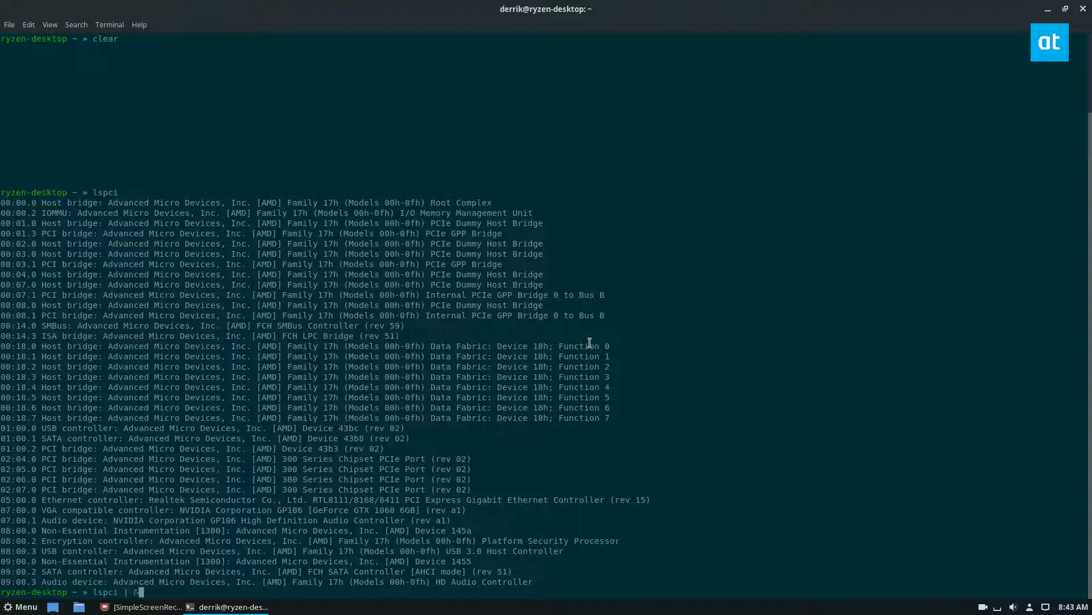
text(gf)
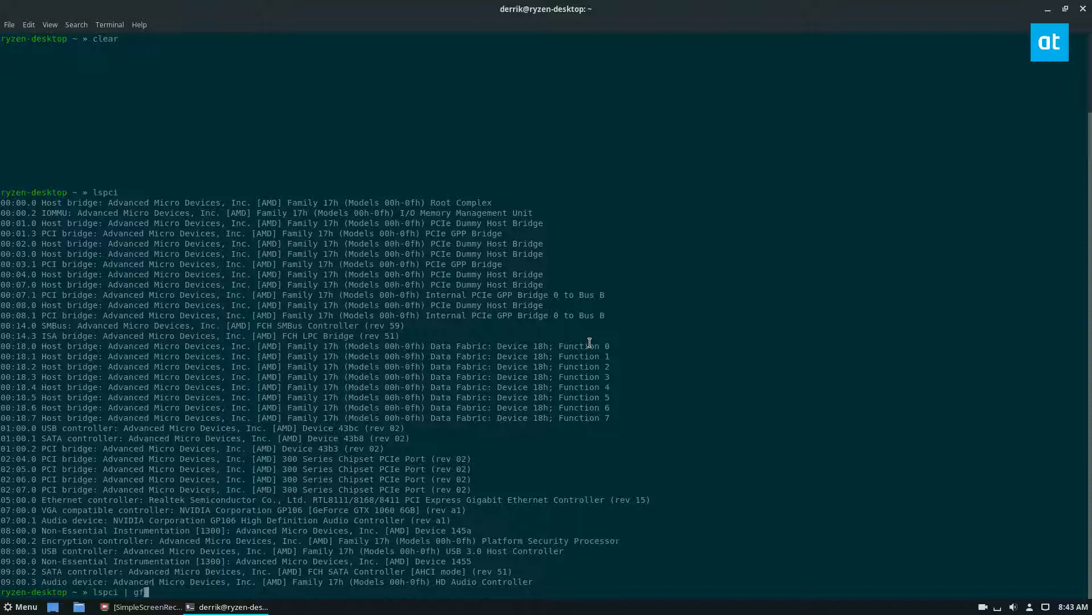
key(Return)
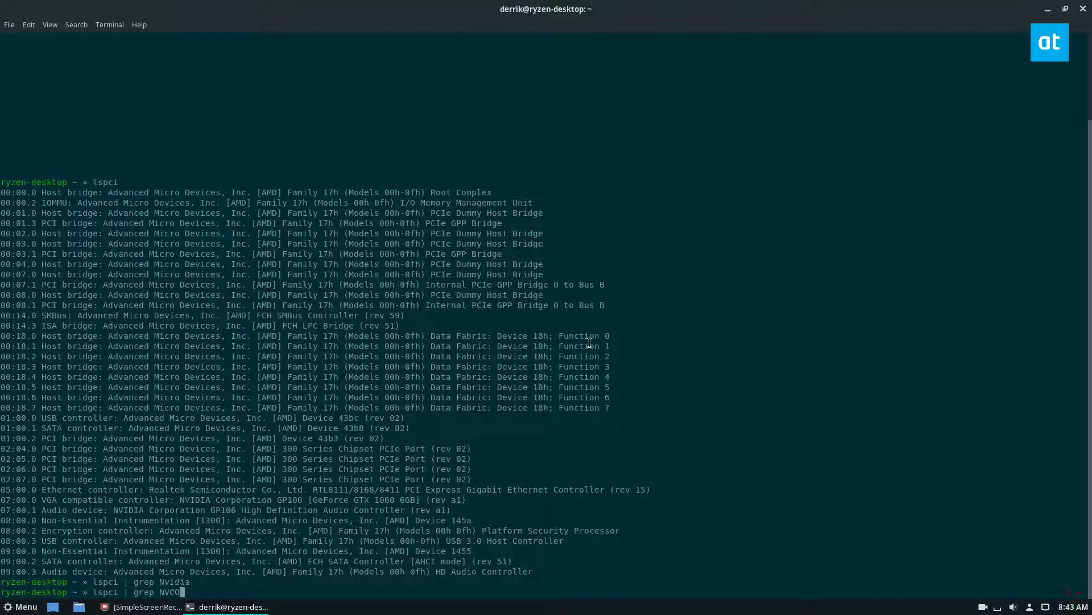
key(Return)
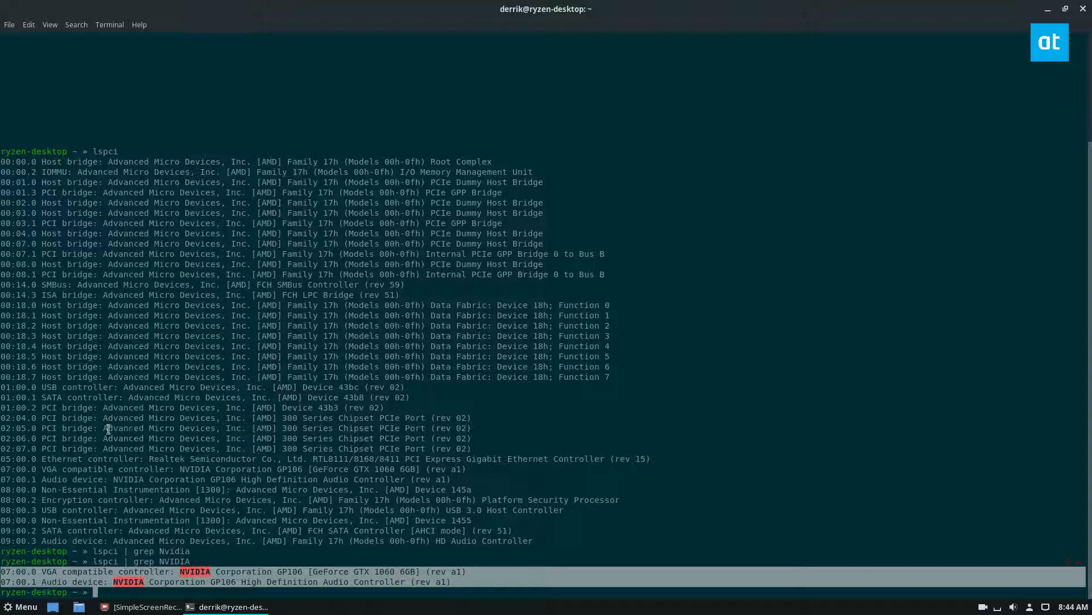
mouse_move(344, 449)
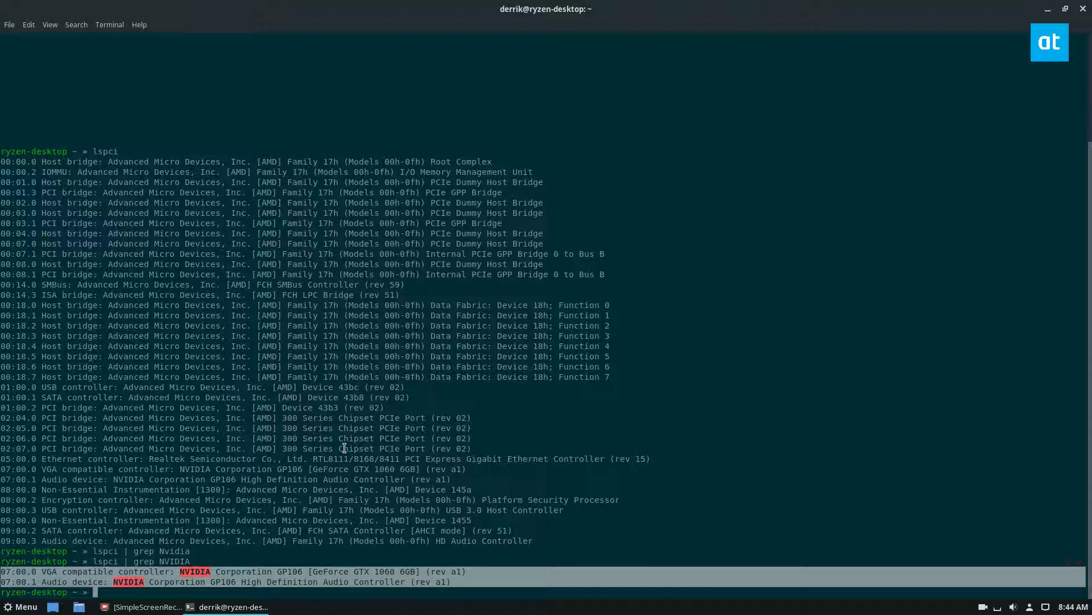
Step: Filter lspci with grep to the SATA controllers, then to the USB controllers
text(lspci | grep SA)
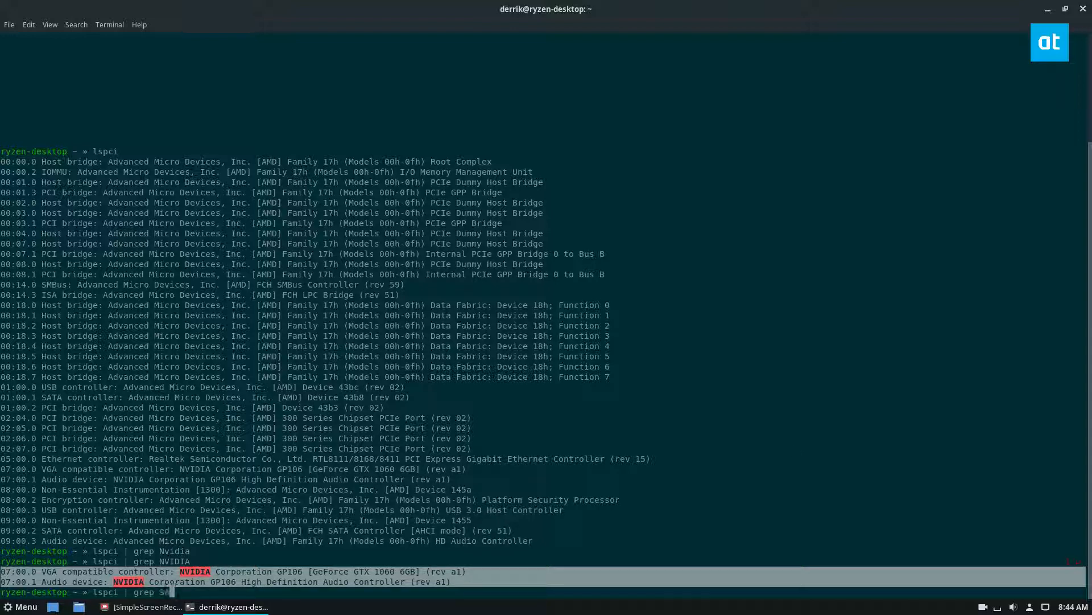
key(Return)
text(lspci | grep USB)
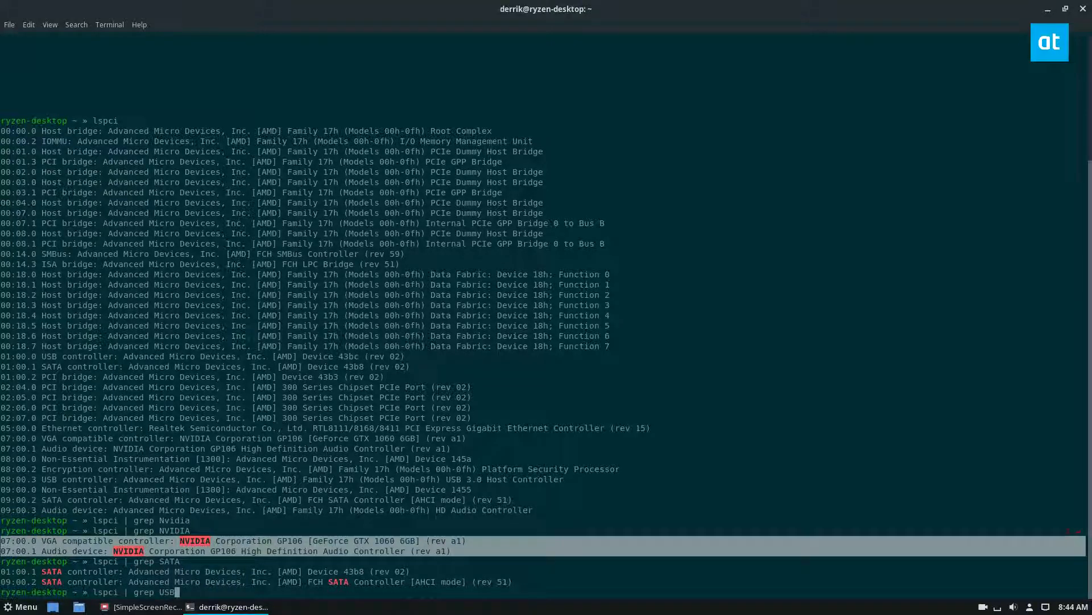
key(Return)
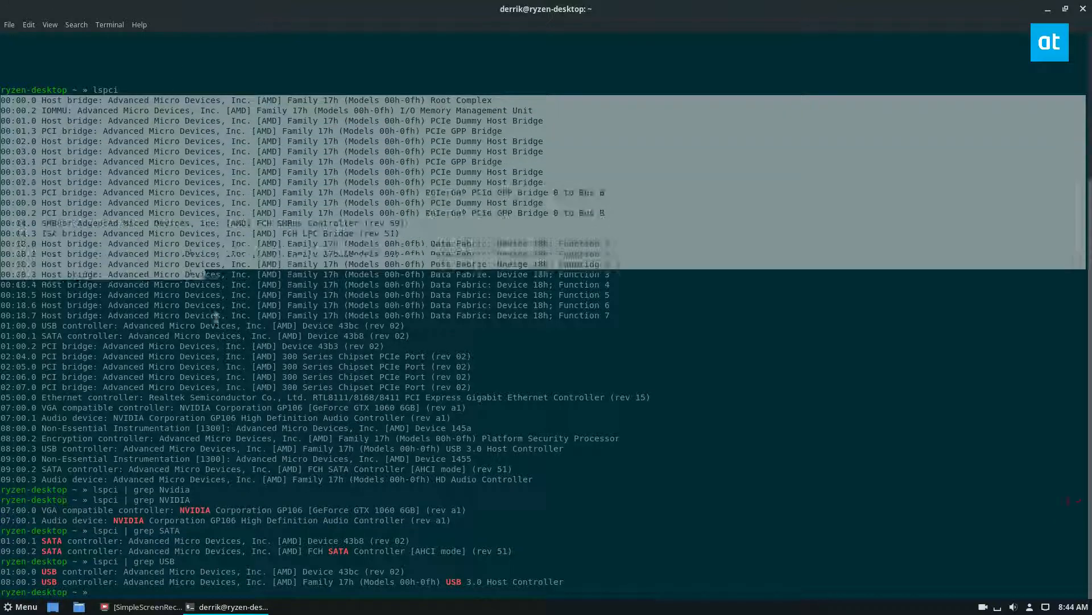
Step: Restore the terminal to a normal-sized window and rerun lscpu and lspci
click(1064, 7)
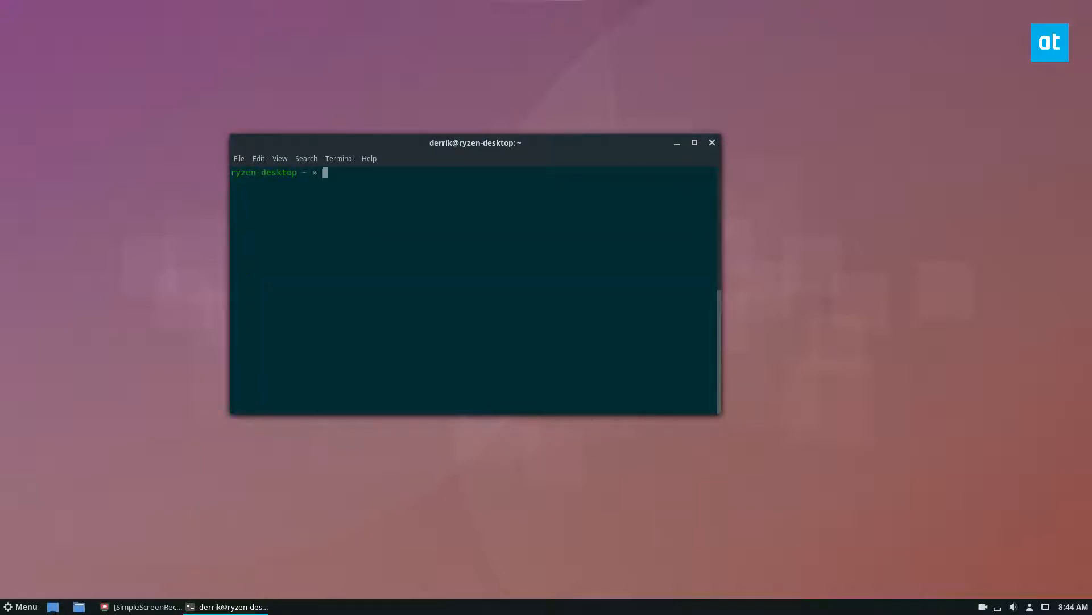
text(lscpu)
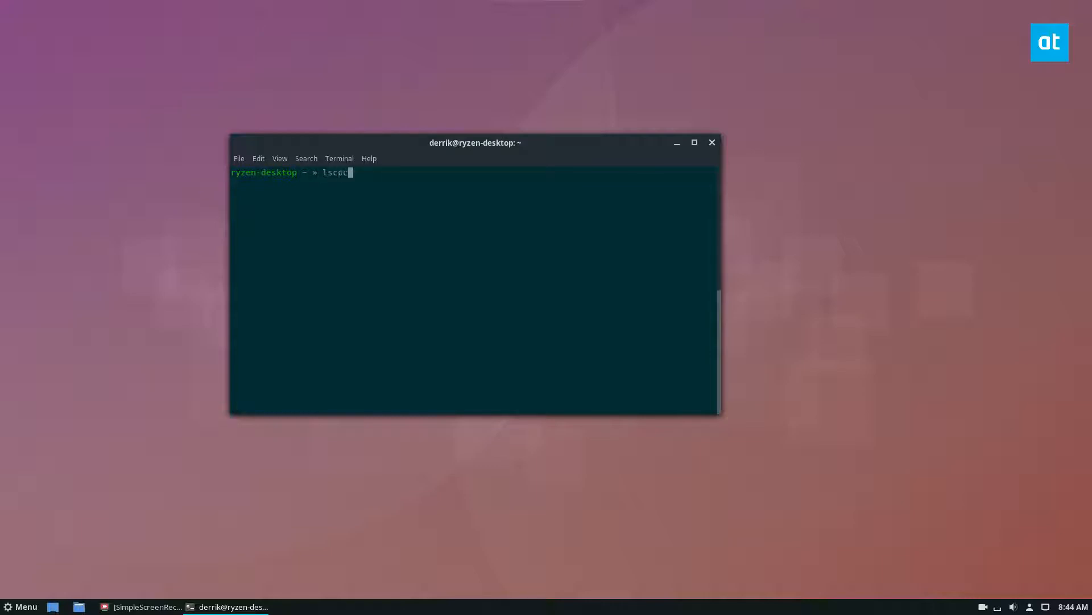
key(Return)
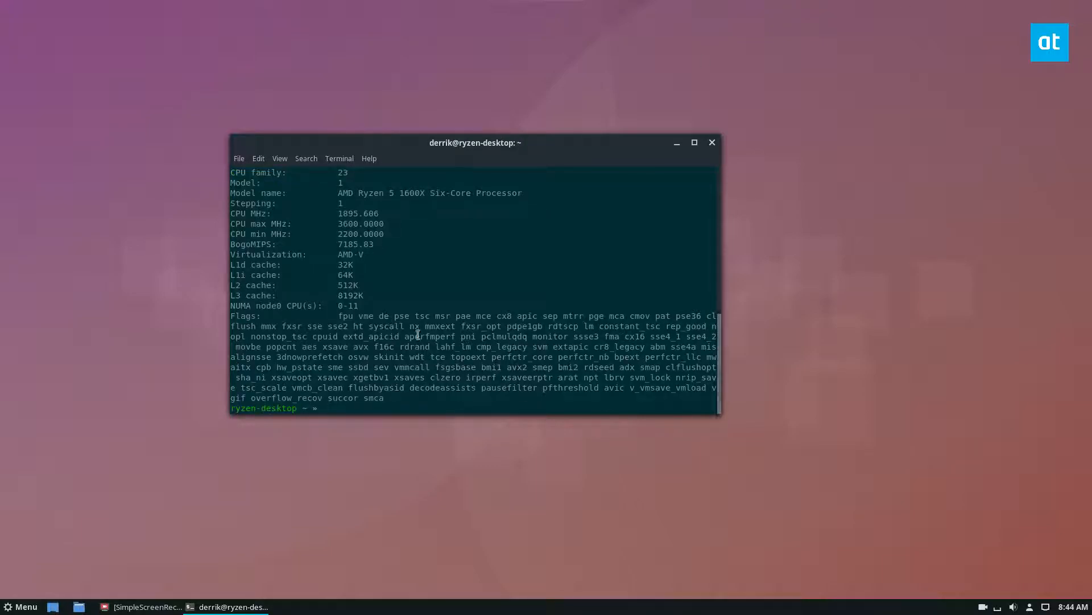
text(lspci)
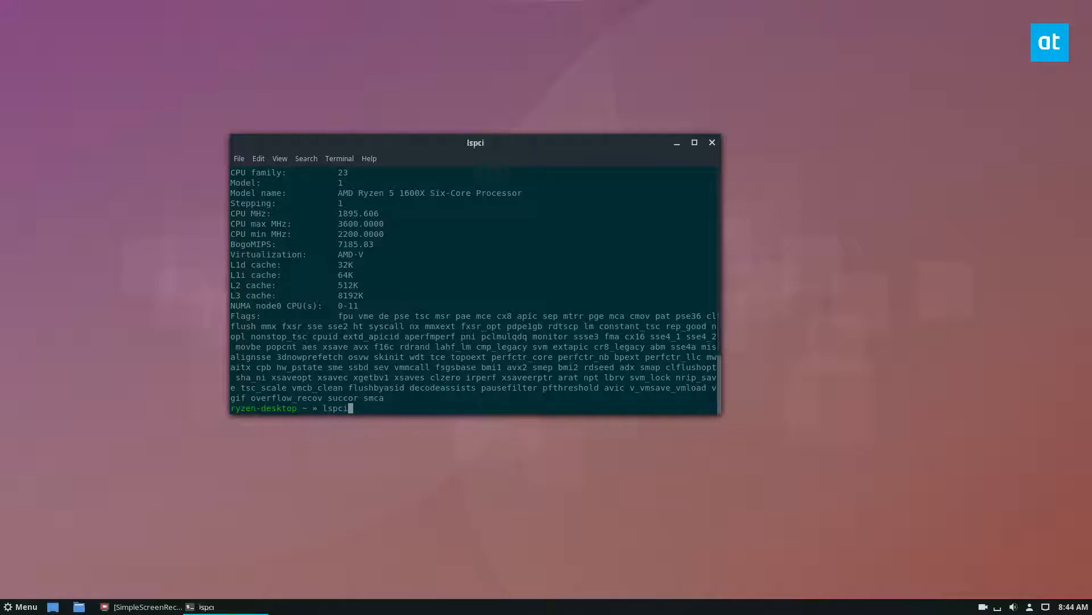
key(Return)
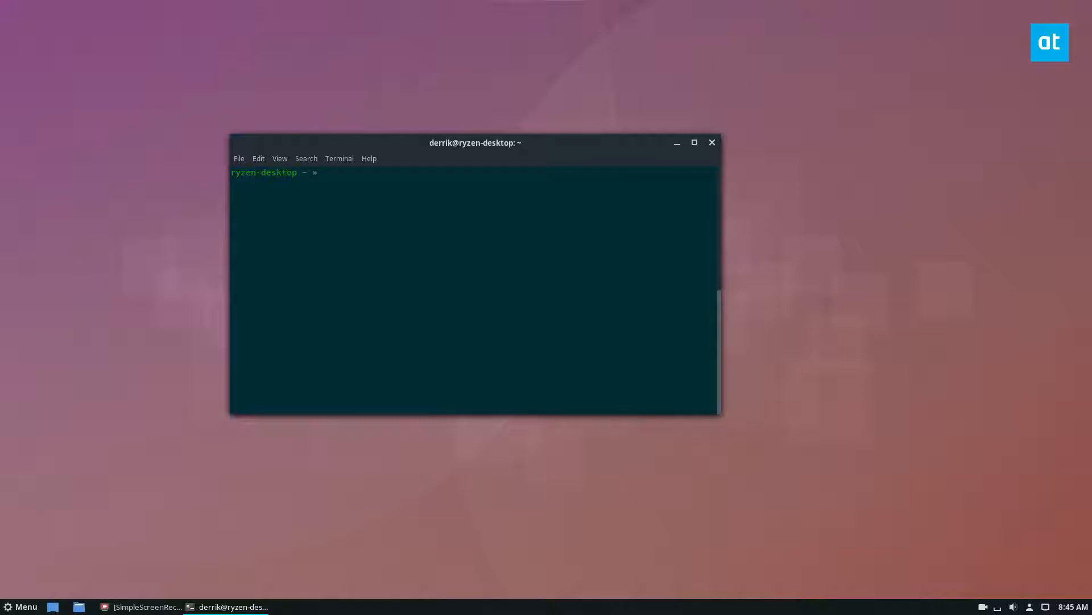
Step: Run neofetch again to finish with the Fedora system summary
text(neofetch)
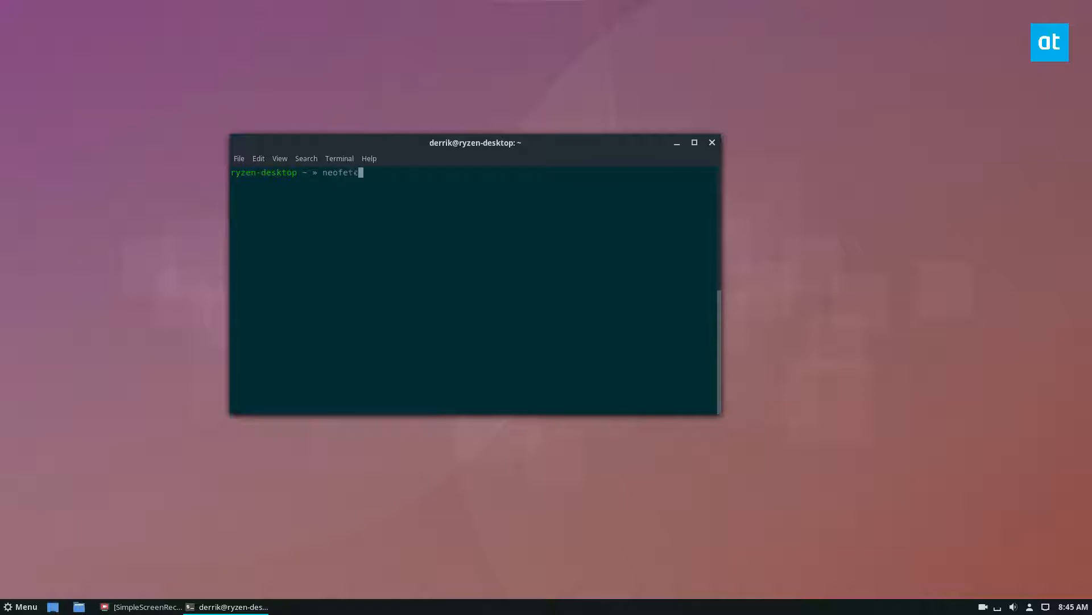
key(Return)
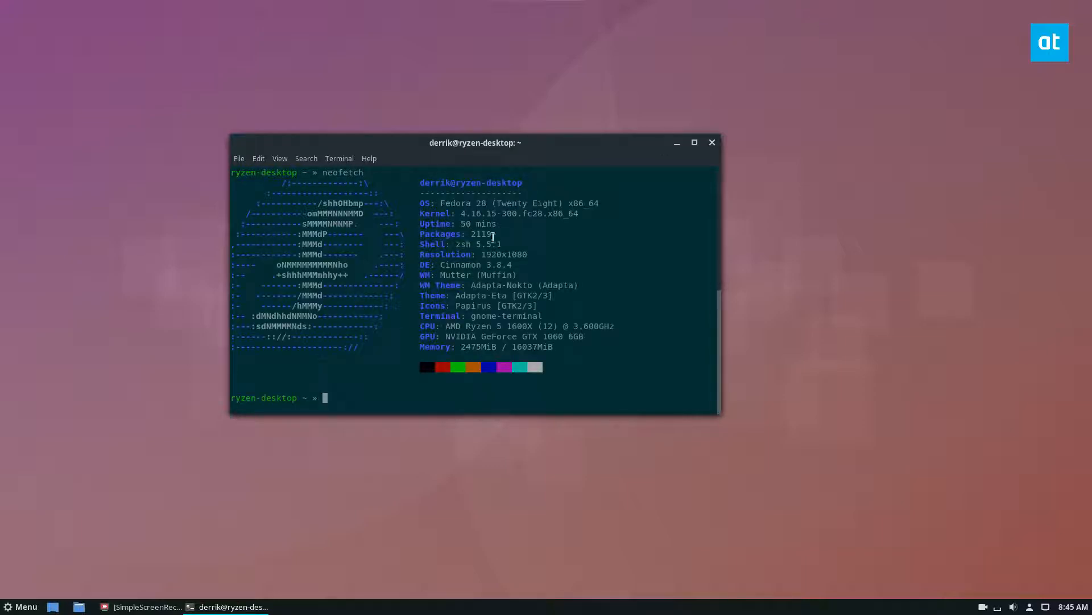
mouse_move(1056, 285)
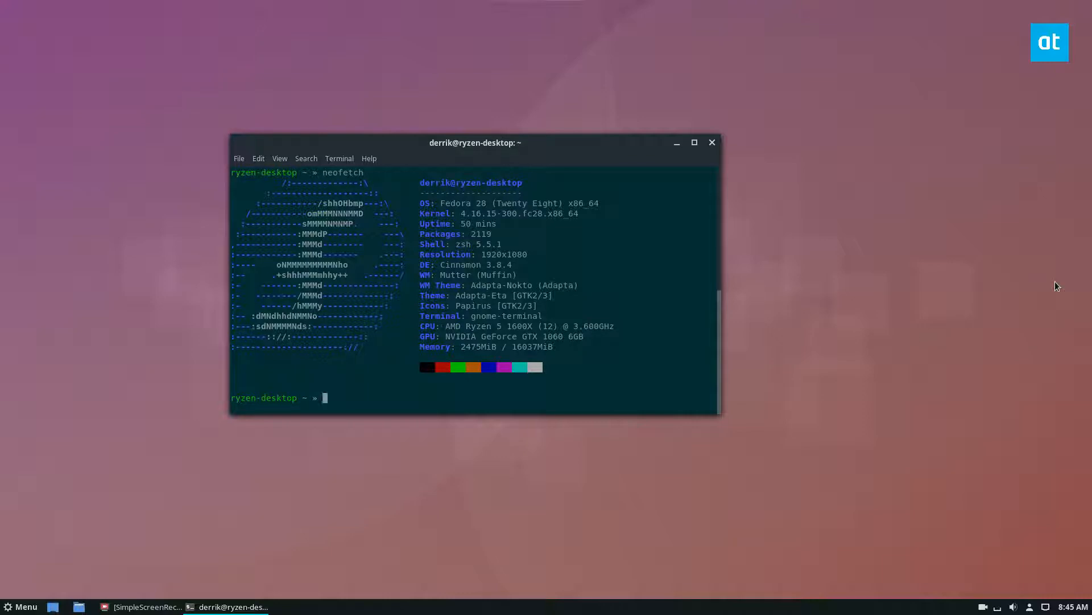